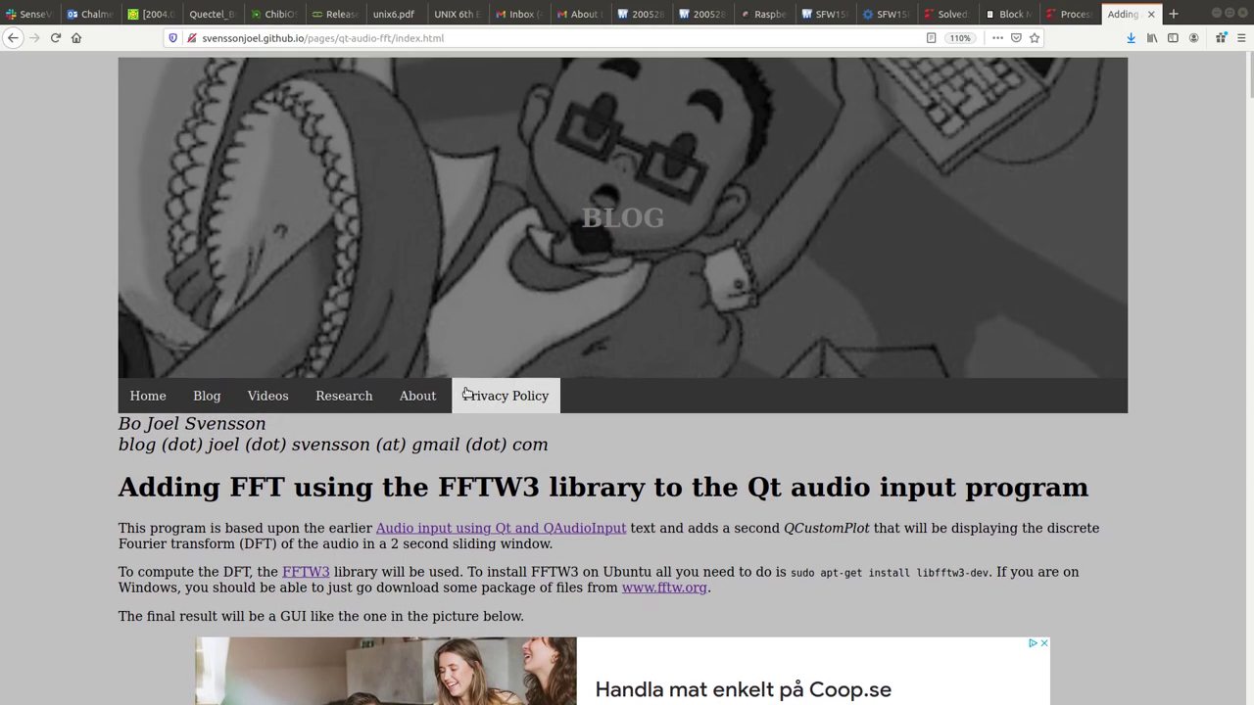
Scroll the FFT tutorial page down to the final Sound GUI screenshot with audio and FFT plots.
scroll(down, 3)
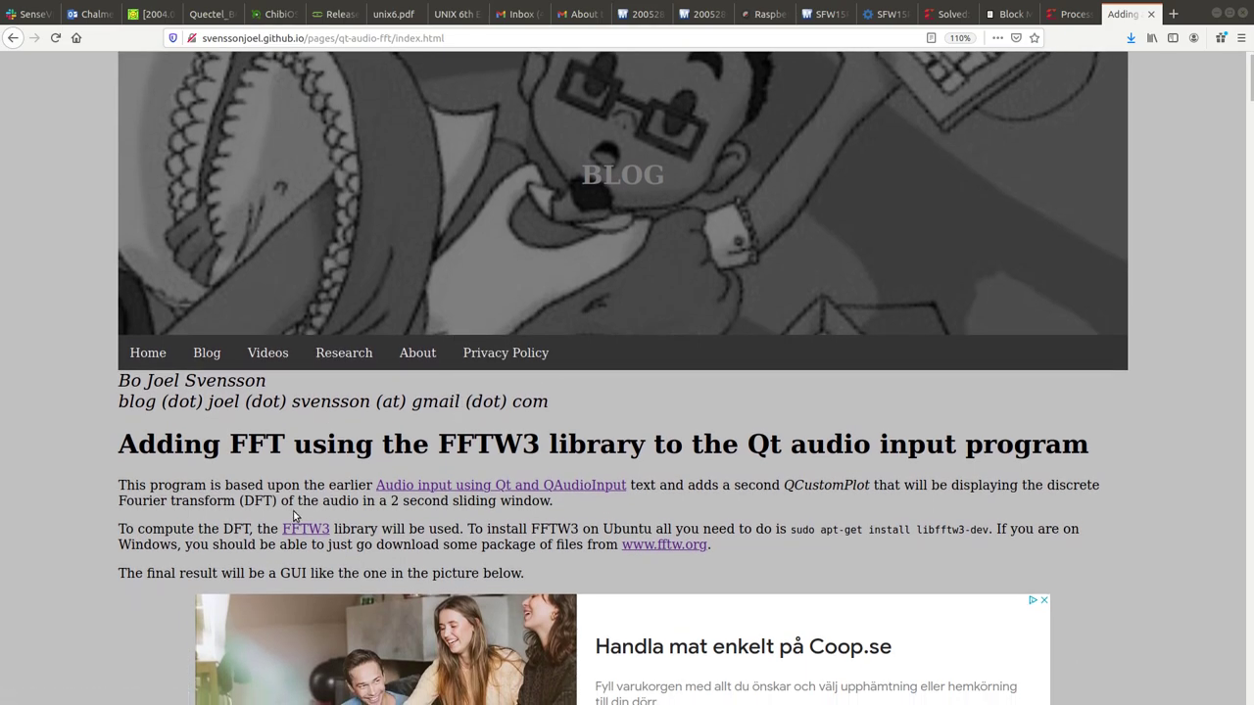
mouse_move(270, 457)
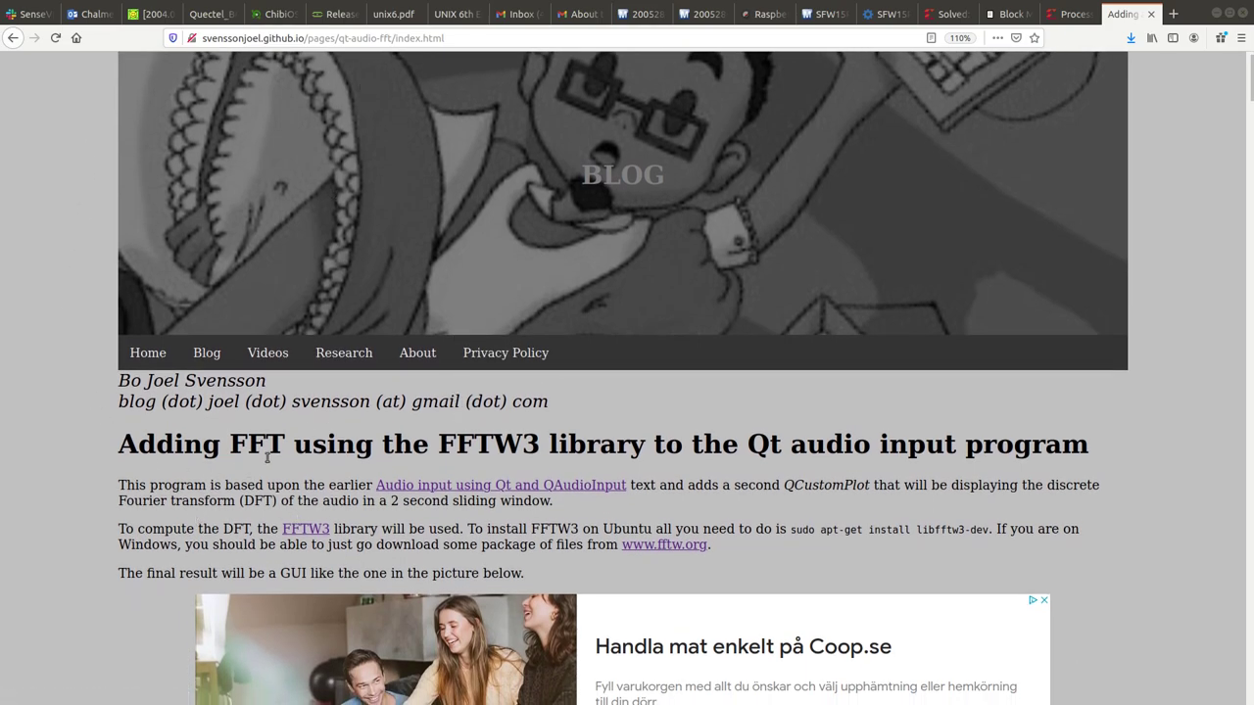
mouse_move(443, 485)
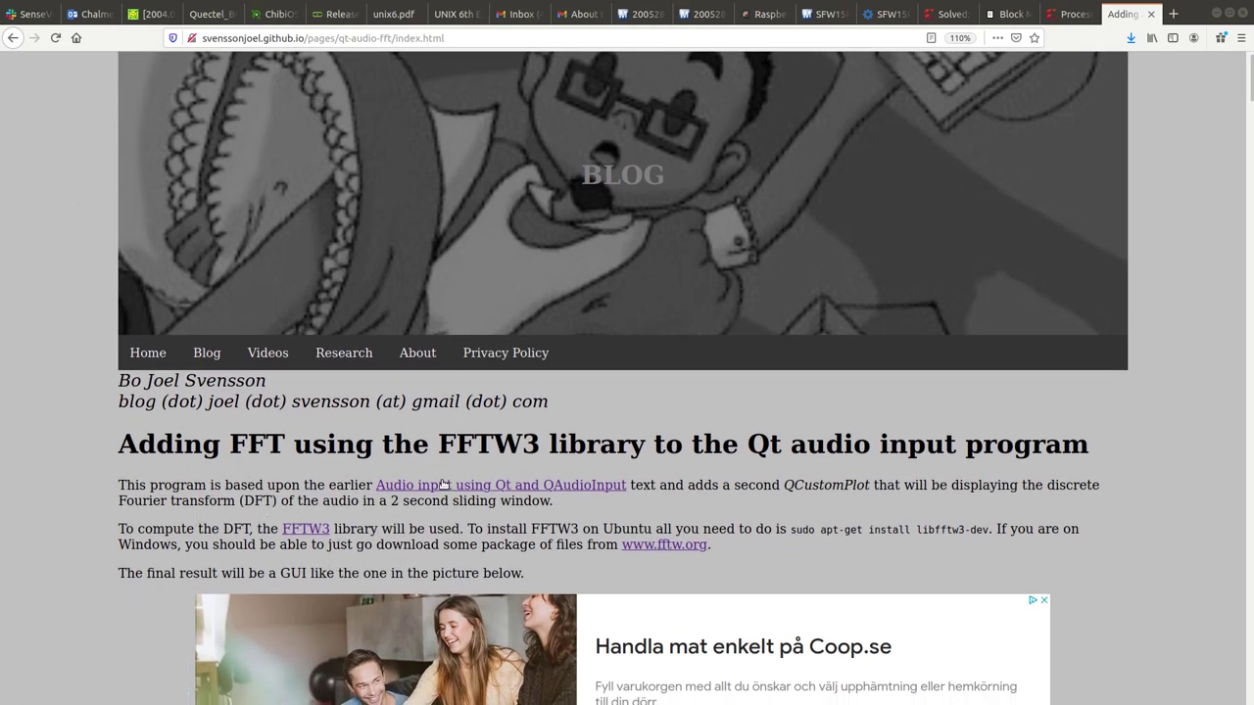
scroll(down, 3)
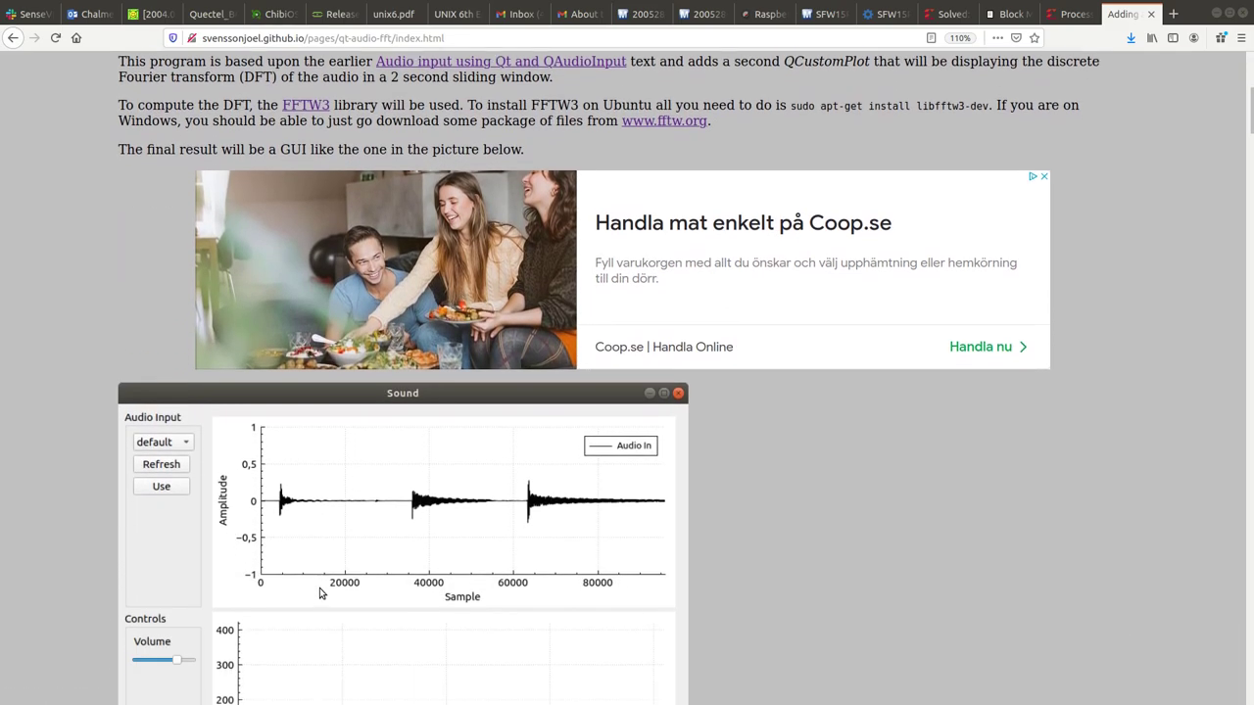
scroll(down, 3)
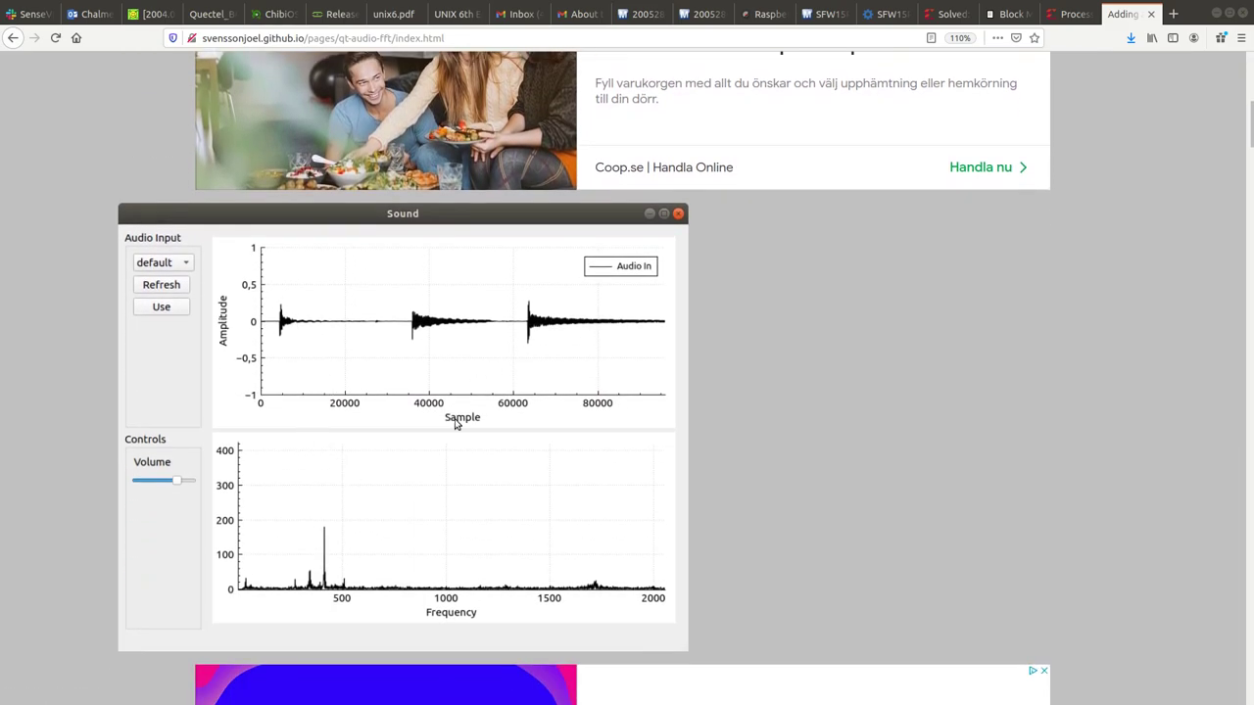
mouse_move(248, 502)
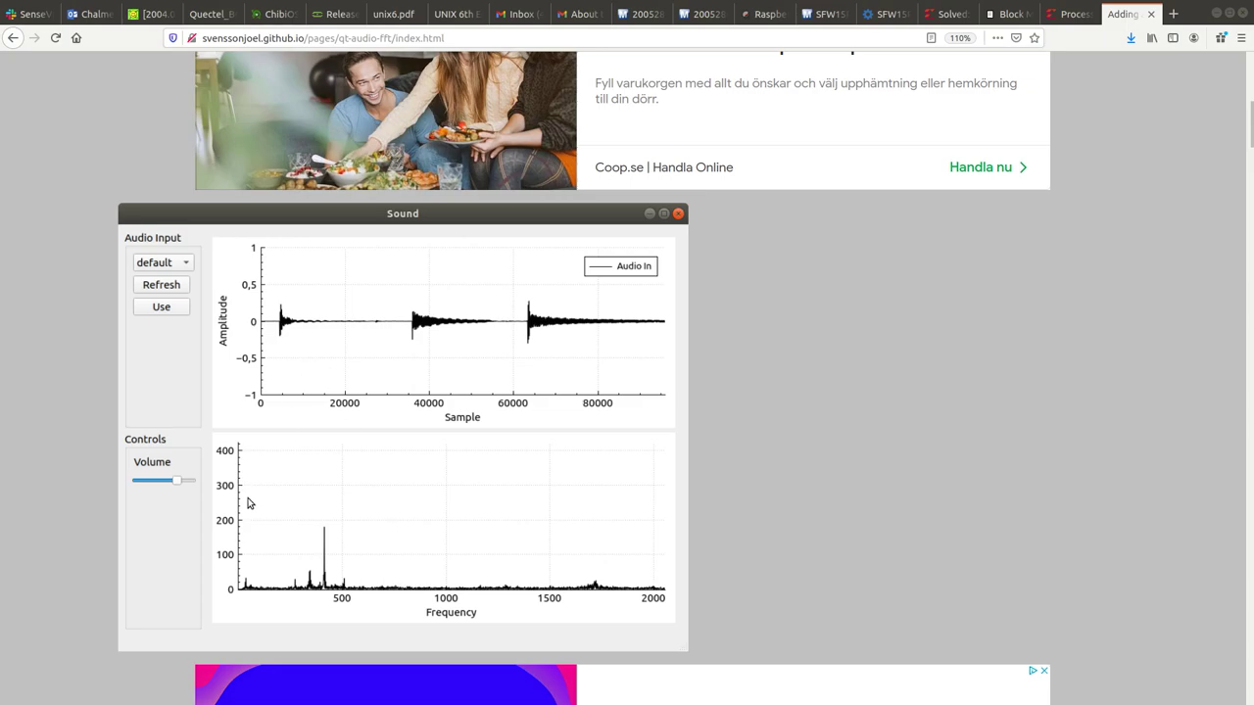
mouse_move(526, 573)
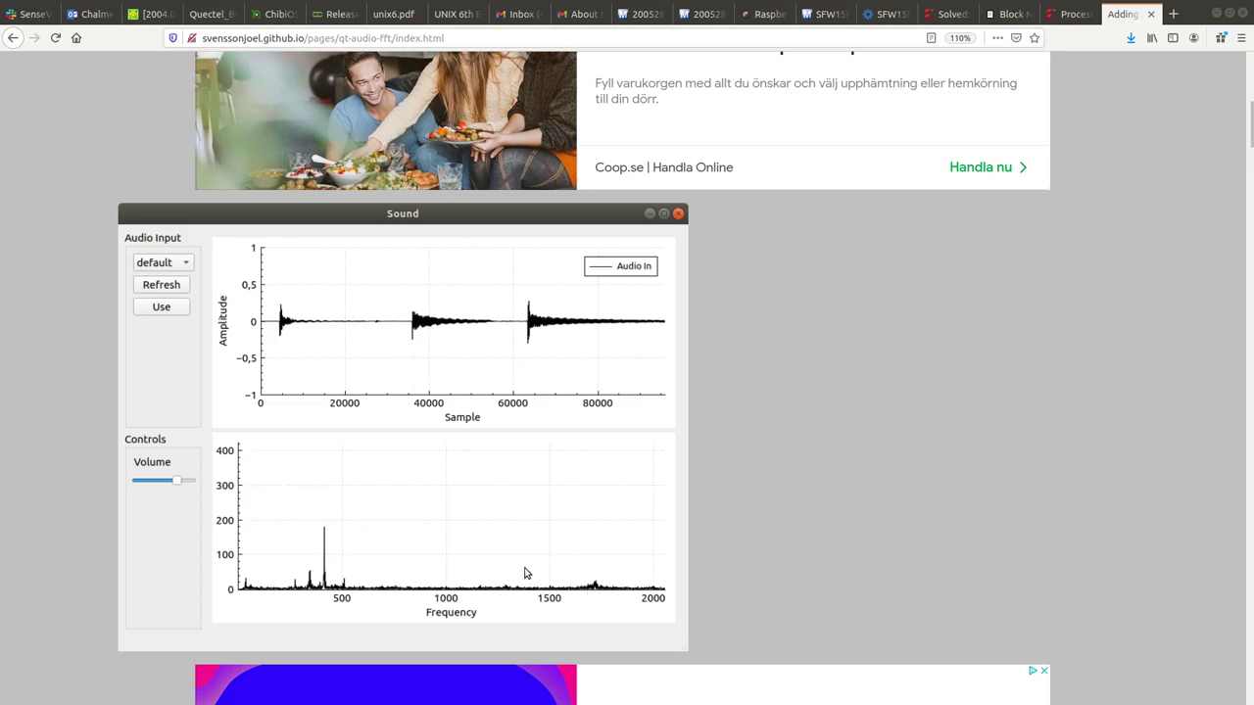
mouse_move(250, 479)
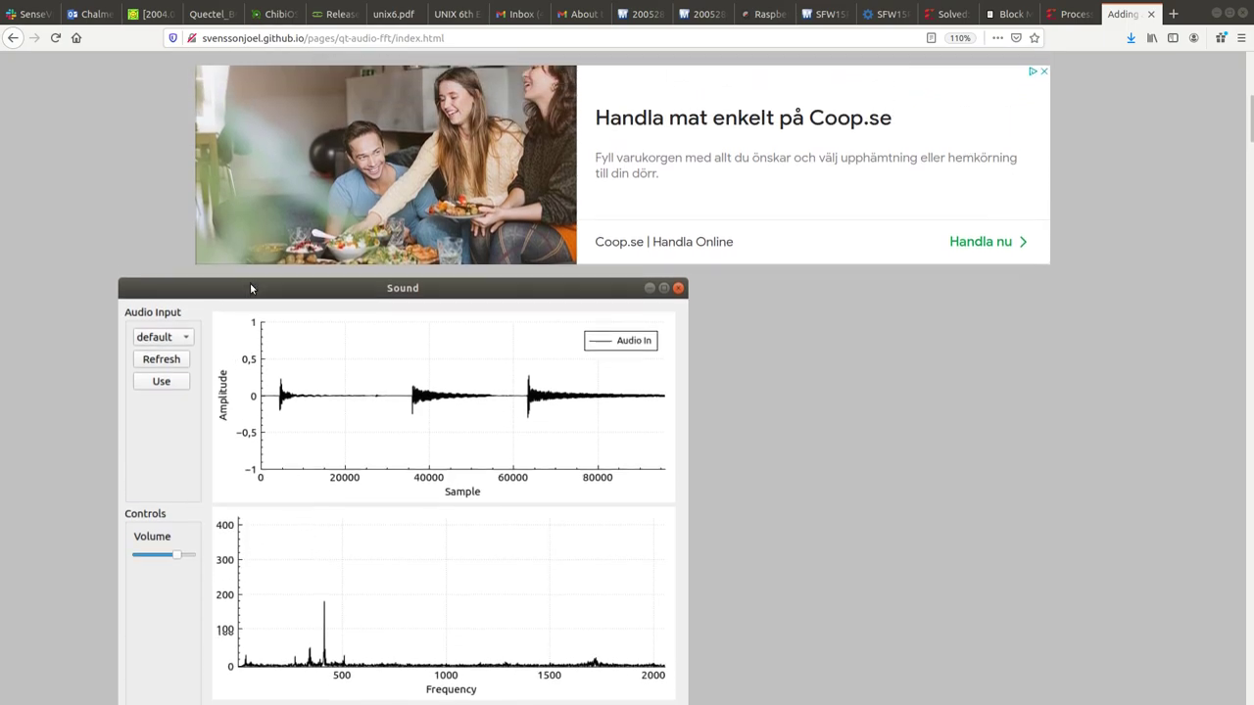
scroll(down, 3)
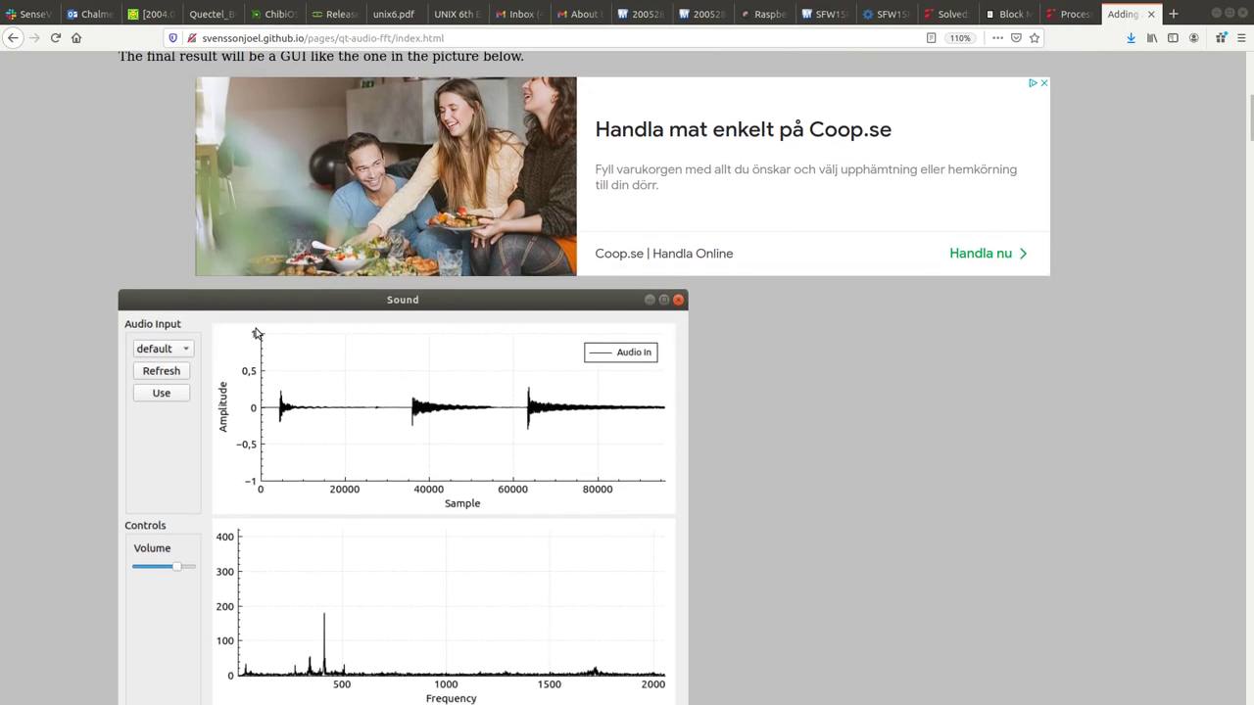
mouse_move(574, 394)
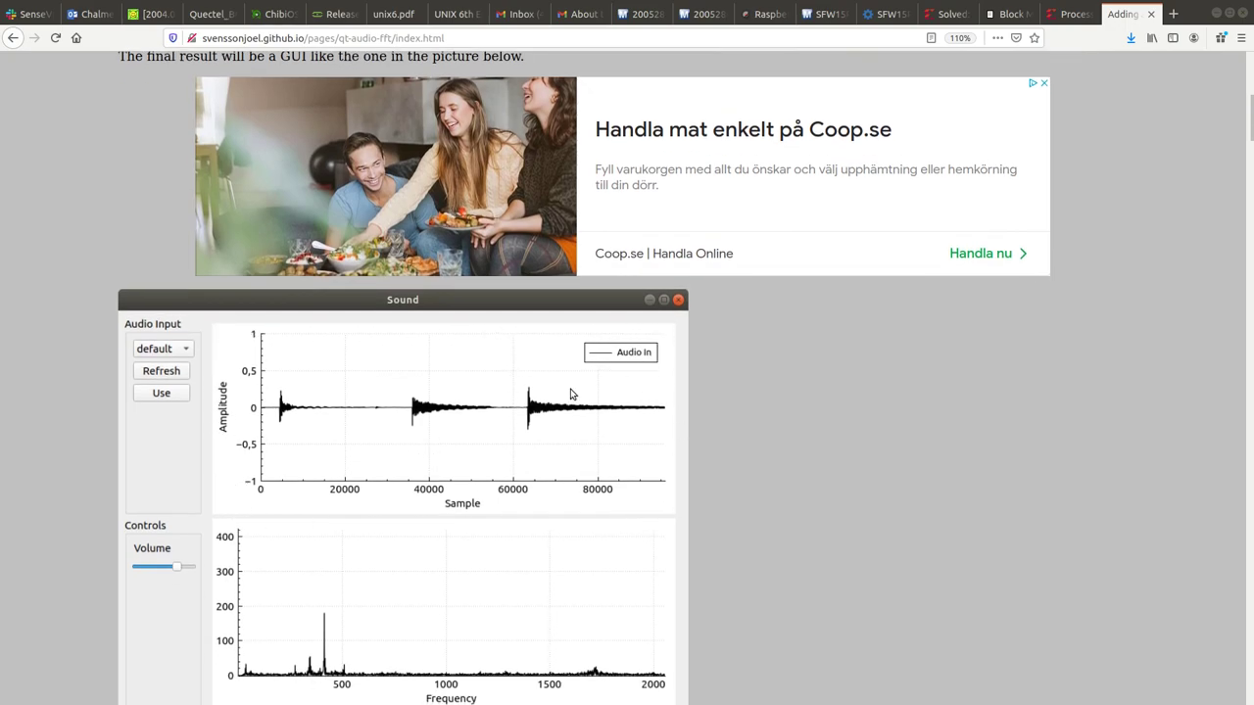
scroll(down, 3)
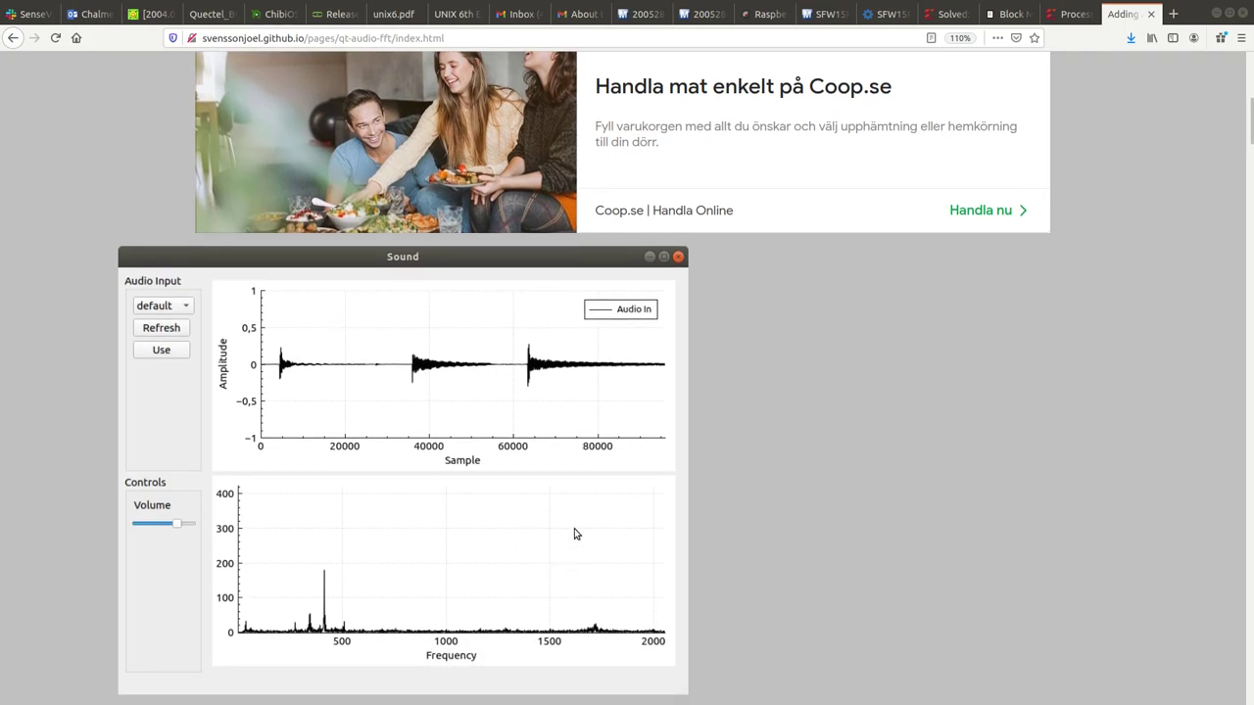
mouse_move(422, 453)
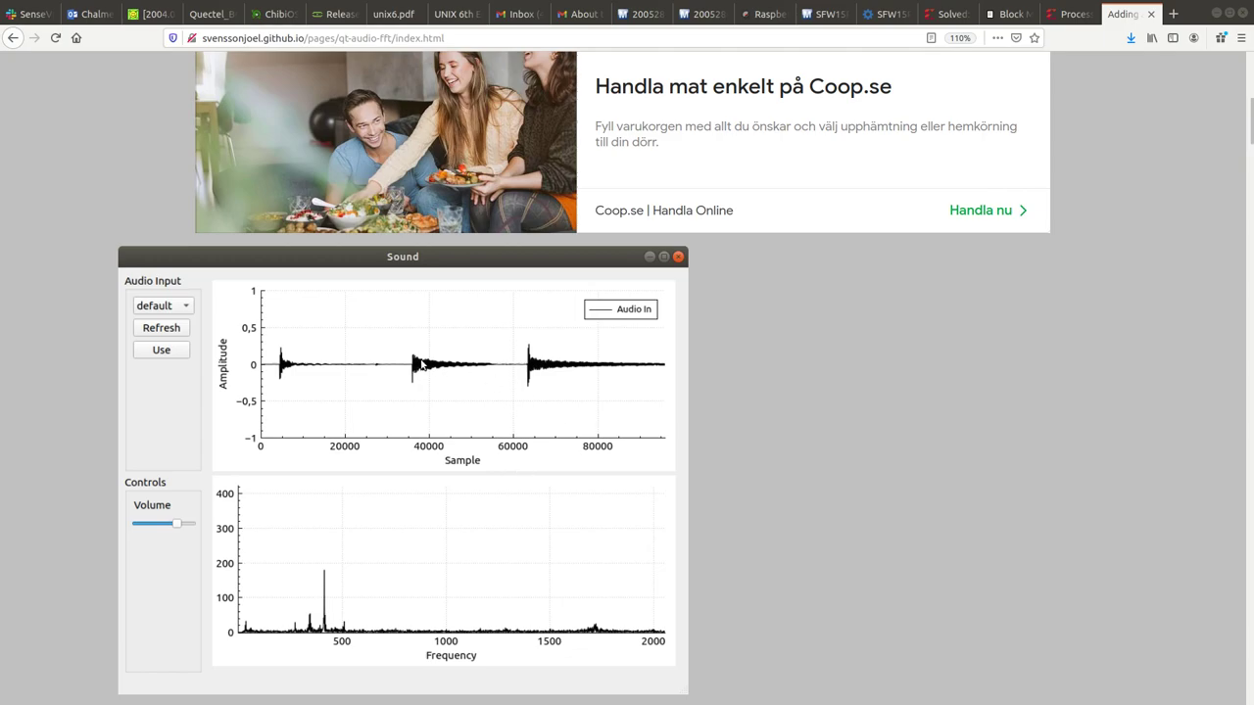
mouse_move(400, 361)
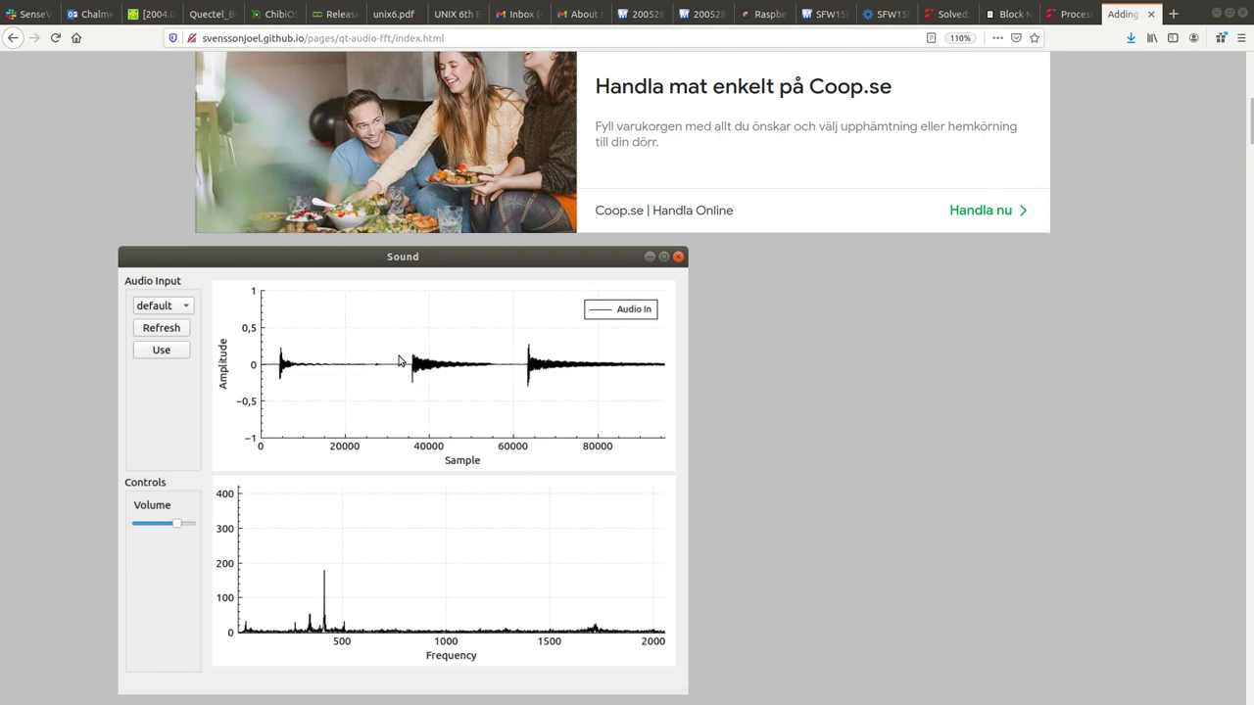
mouse_move(552, 455)
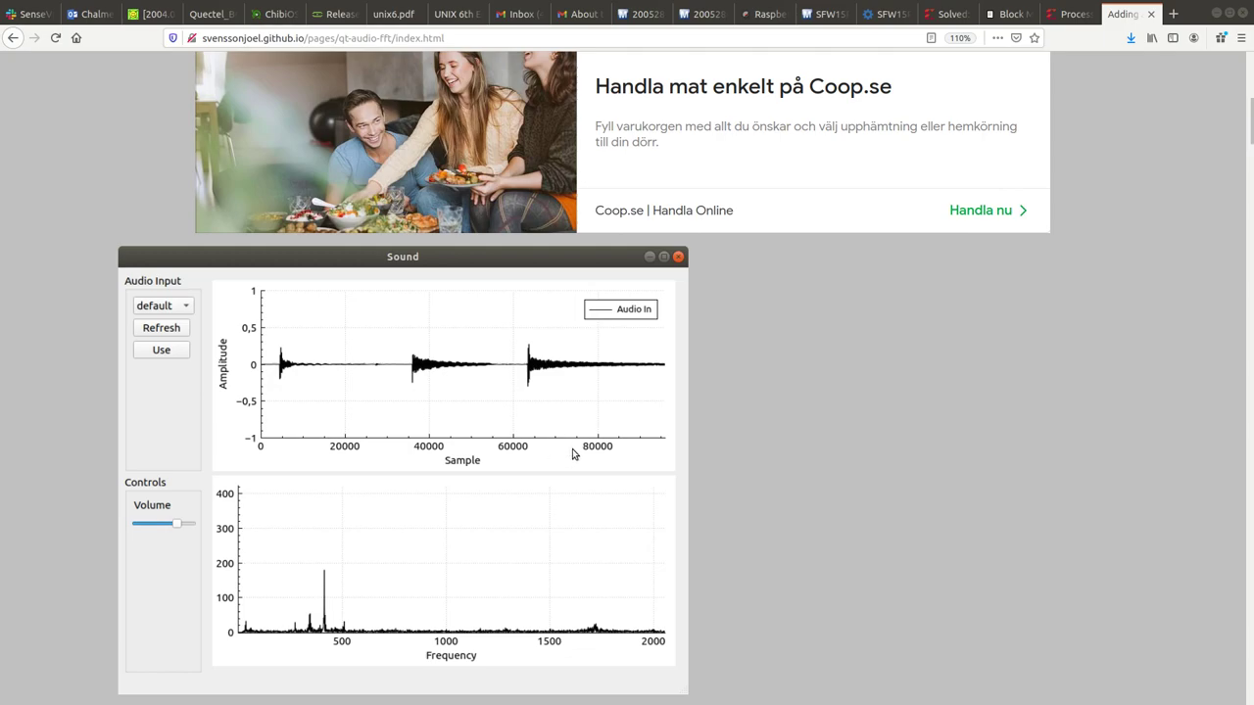
mouse_move(558, 451)
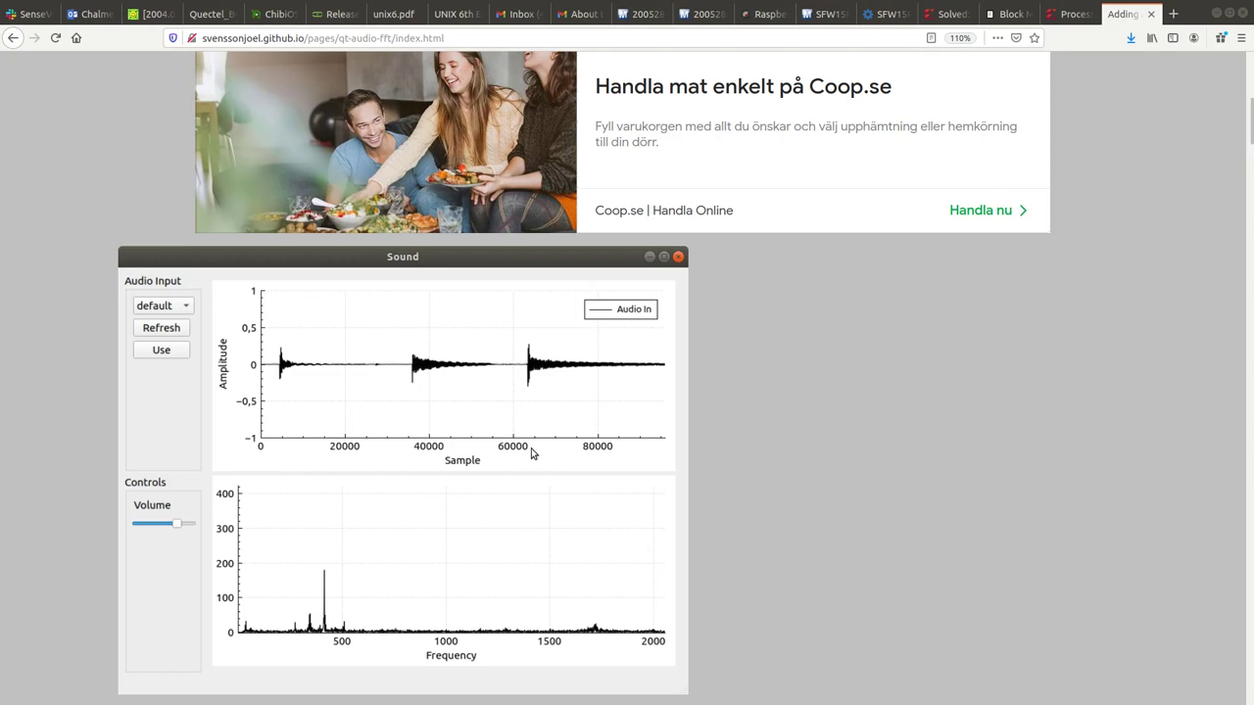
mouse_move(255, 369)
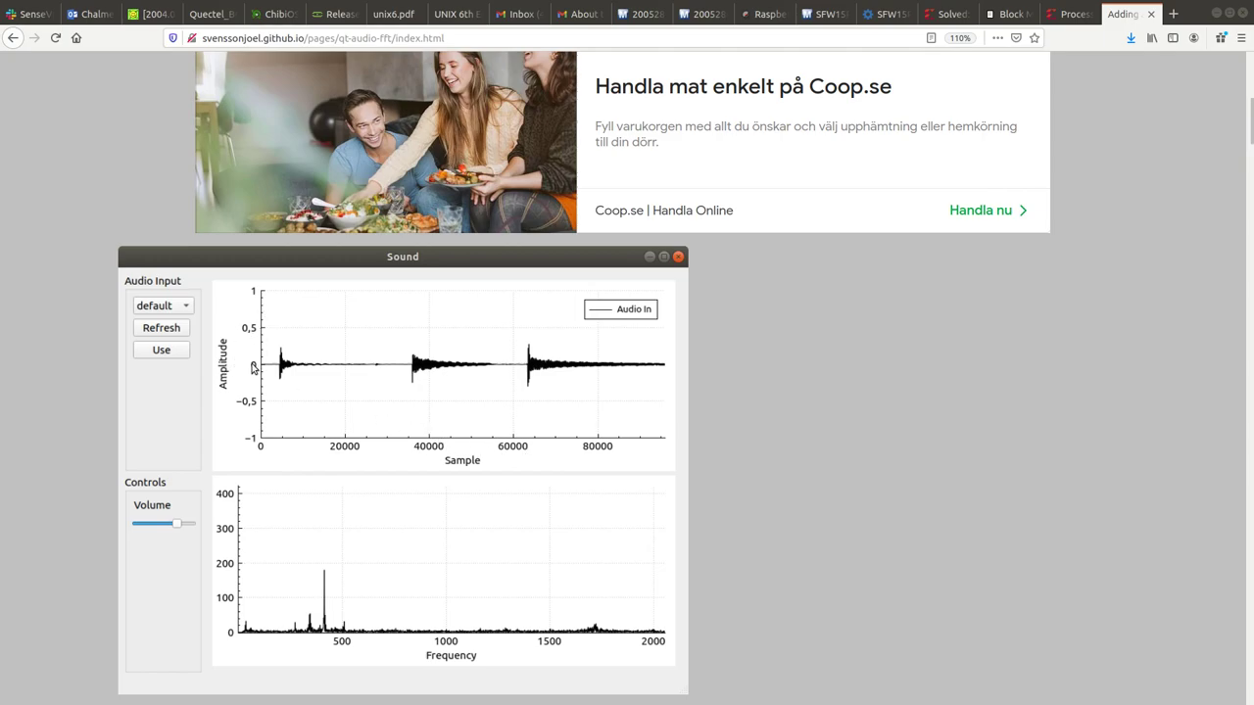
mouse_move(421, 477)
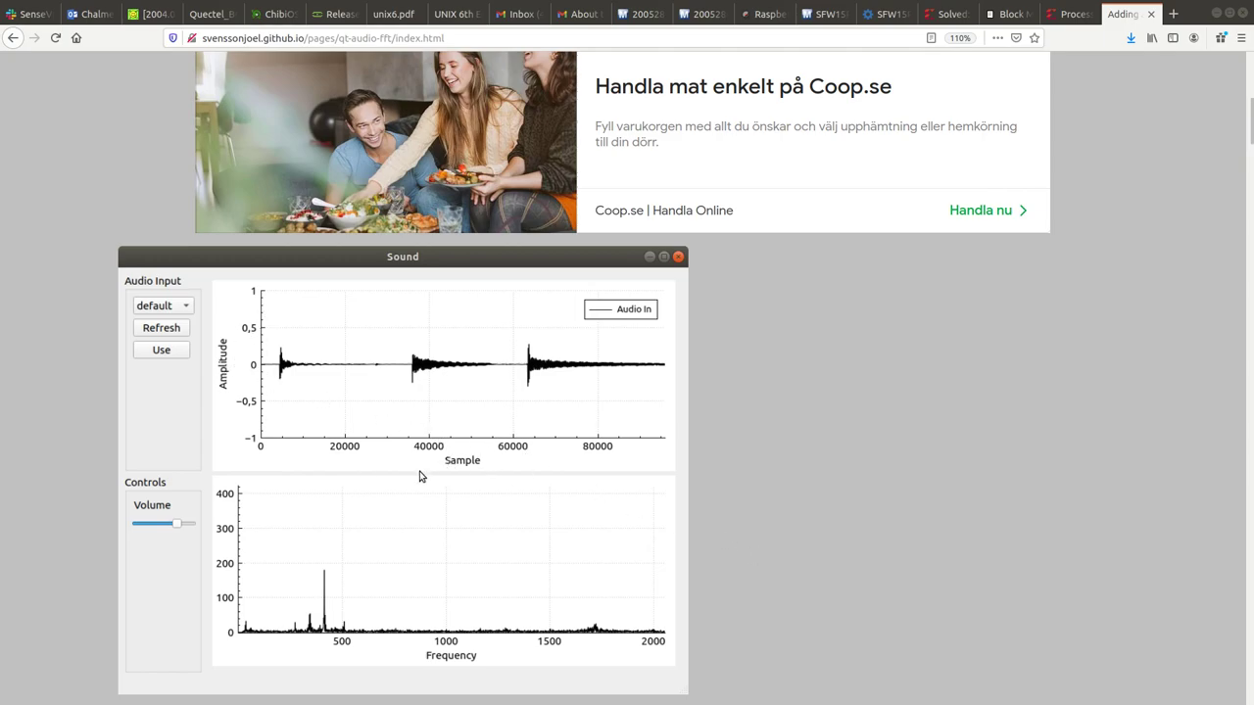
mouse_move(405, 411)
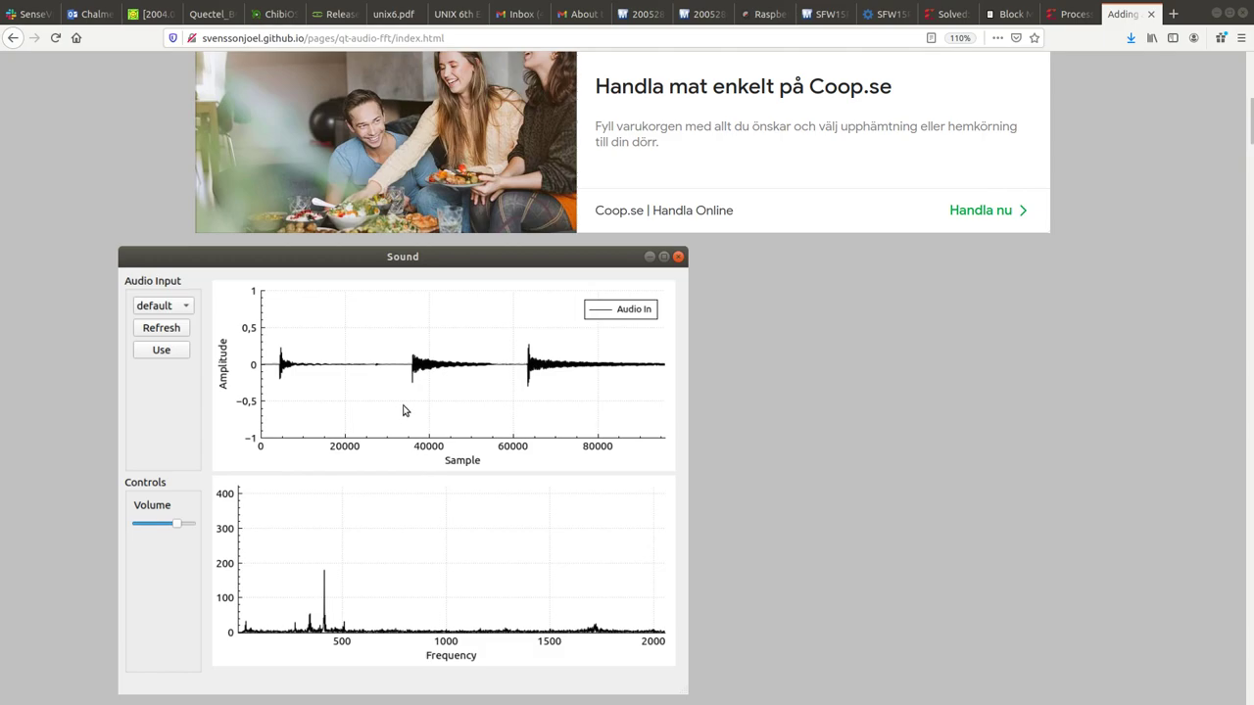
mouse_move(359, 315)
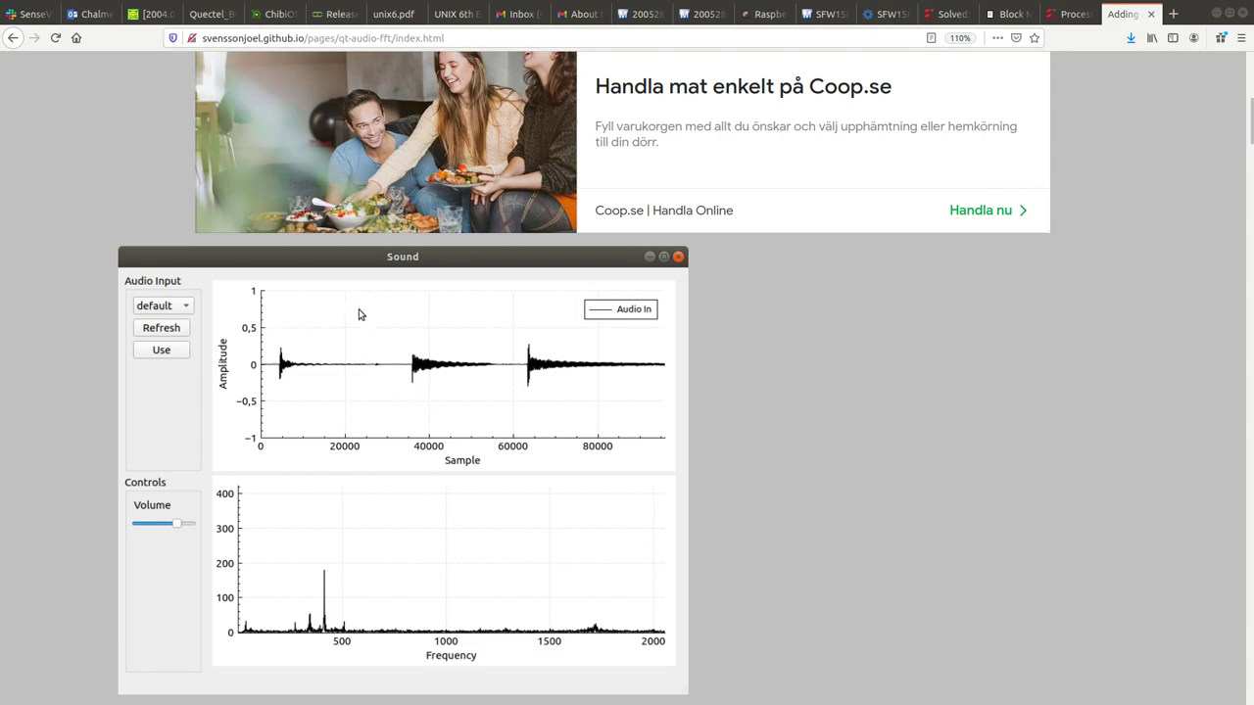
mouse_move(444, 450)
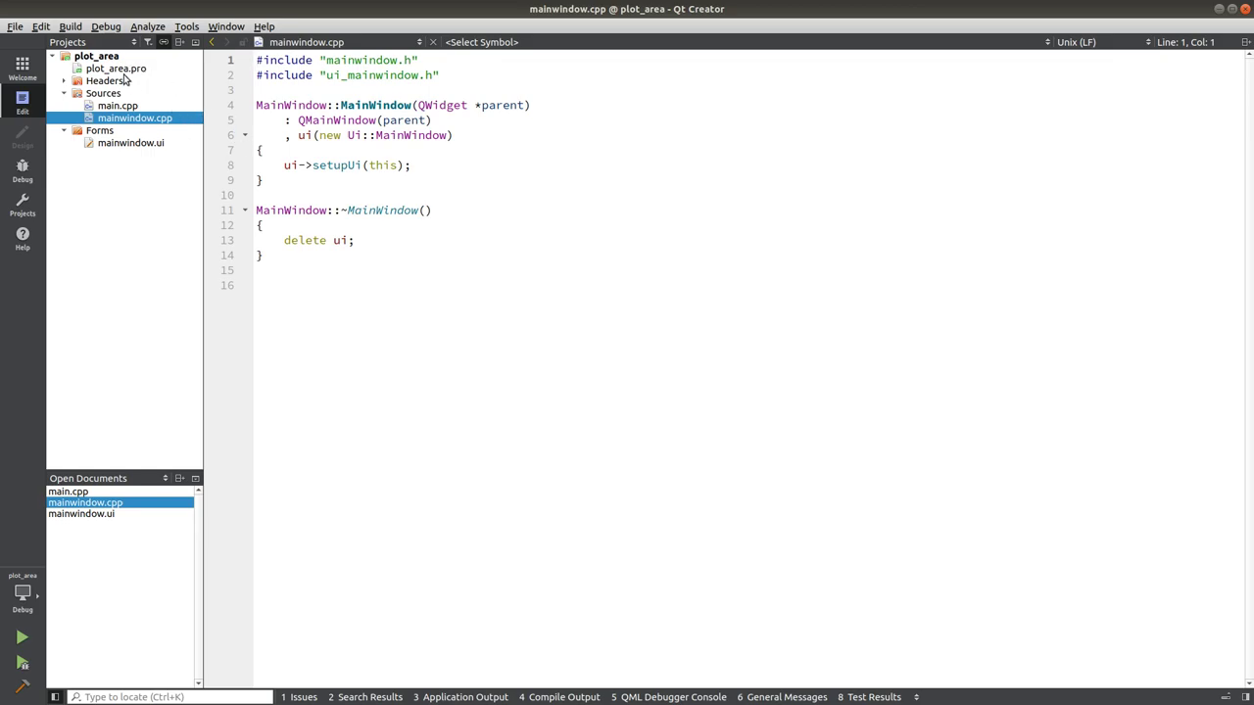
mouse_move(114, 175)
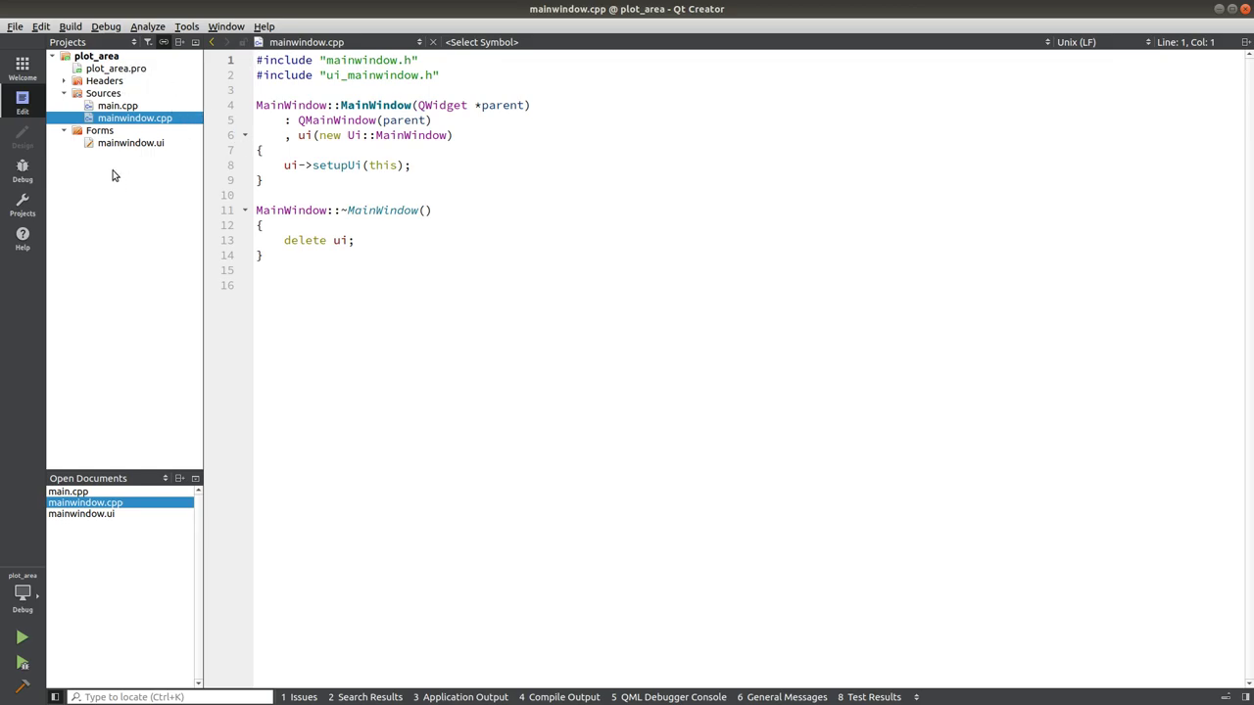
Add existing files qcustomplot.cpp and qcustomplot.h to the plot_area project.
right_click(96, 56)
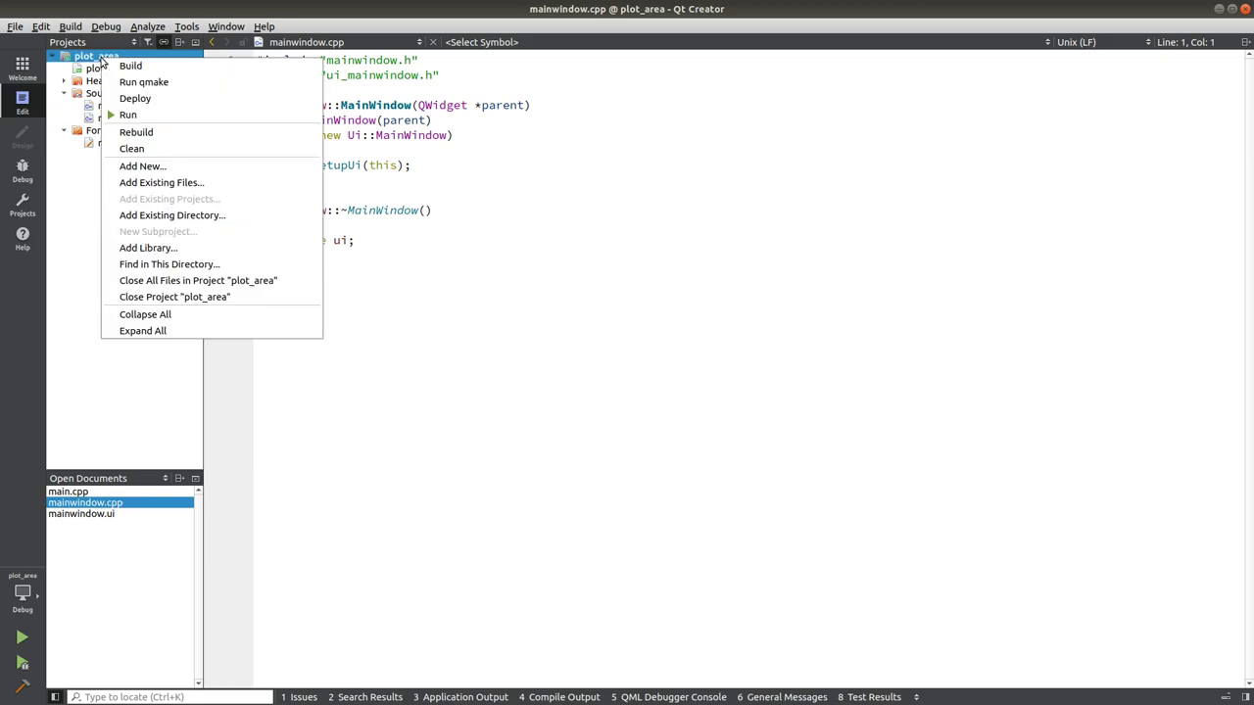
mouse_move(162, 182)
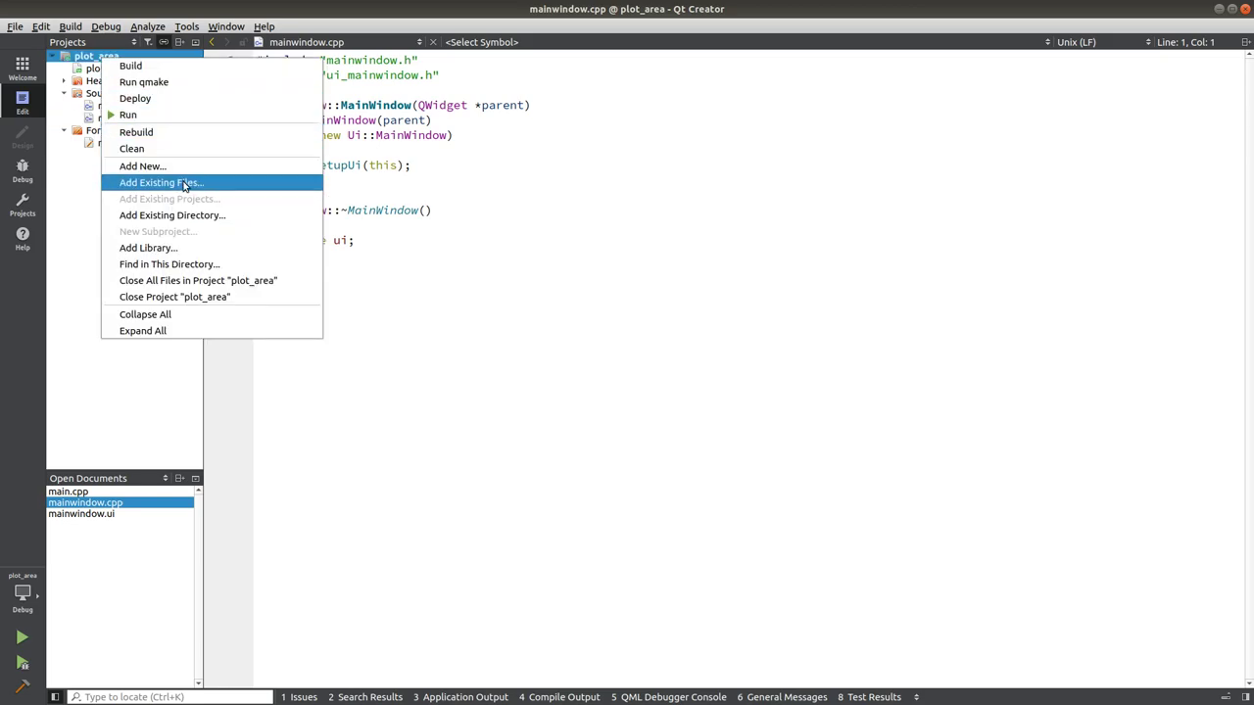
click(161, 182)
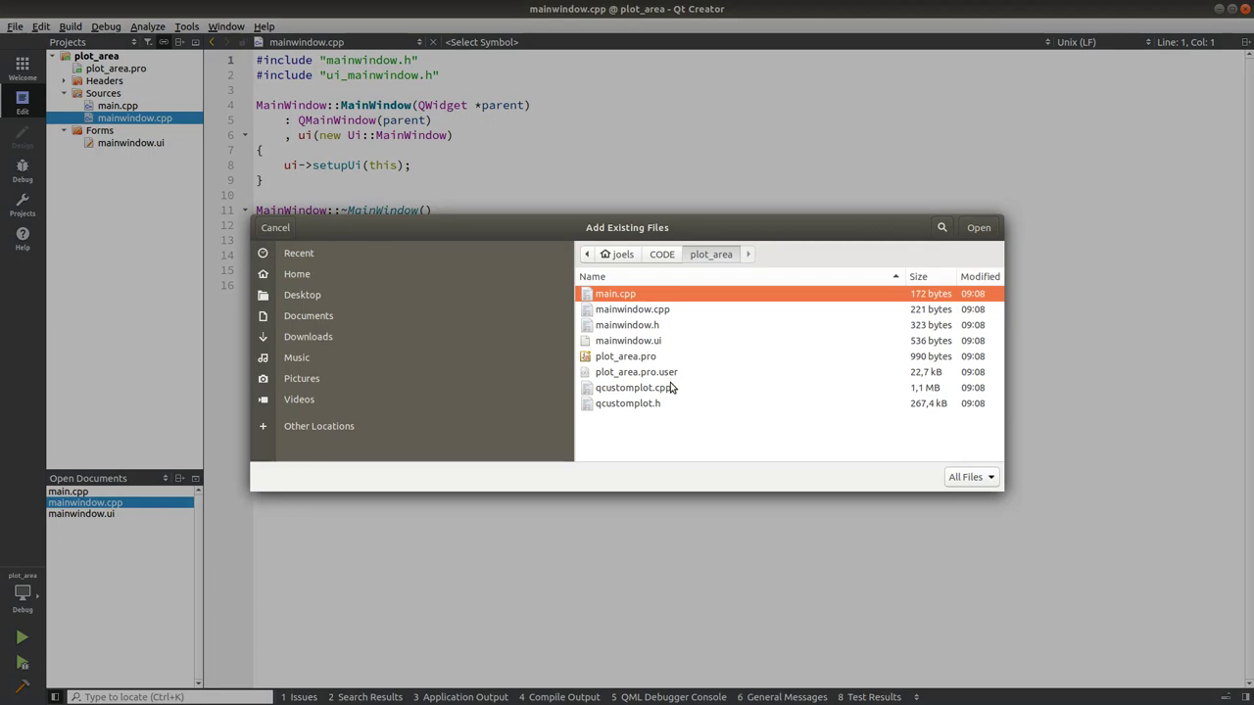
click(634, 387)
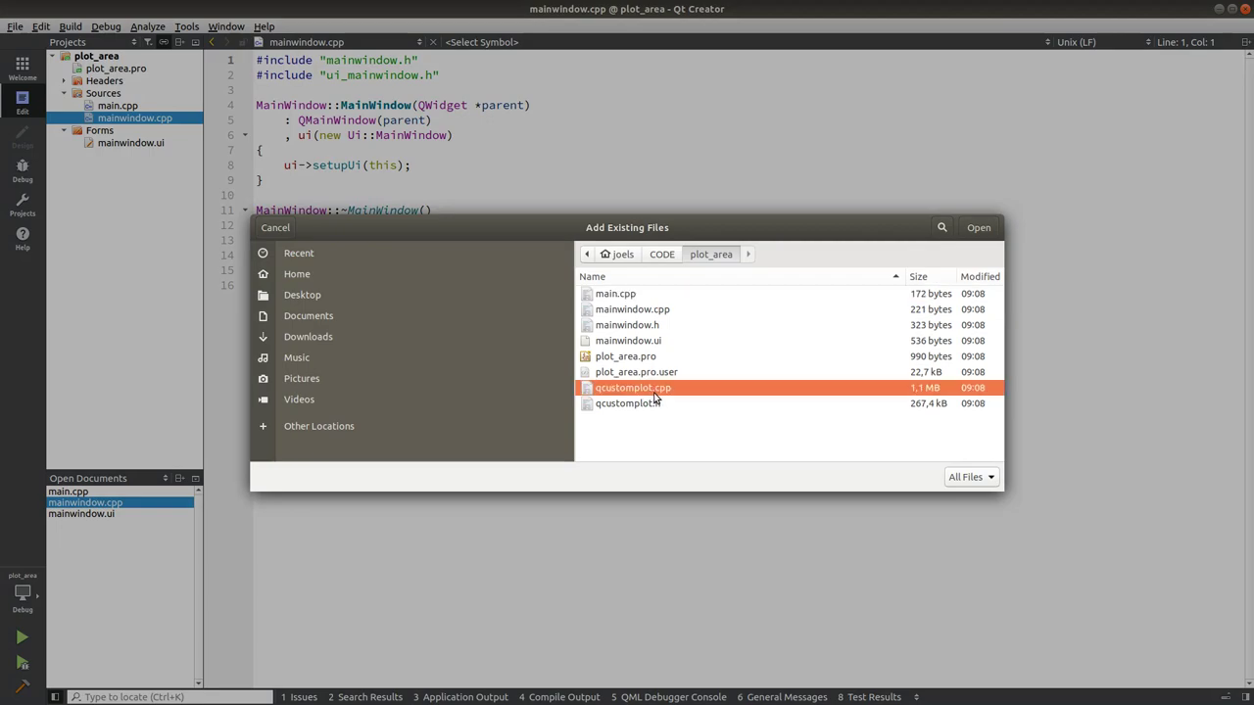
click(628, 402)
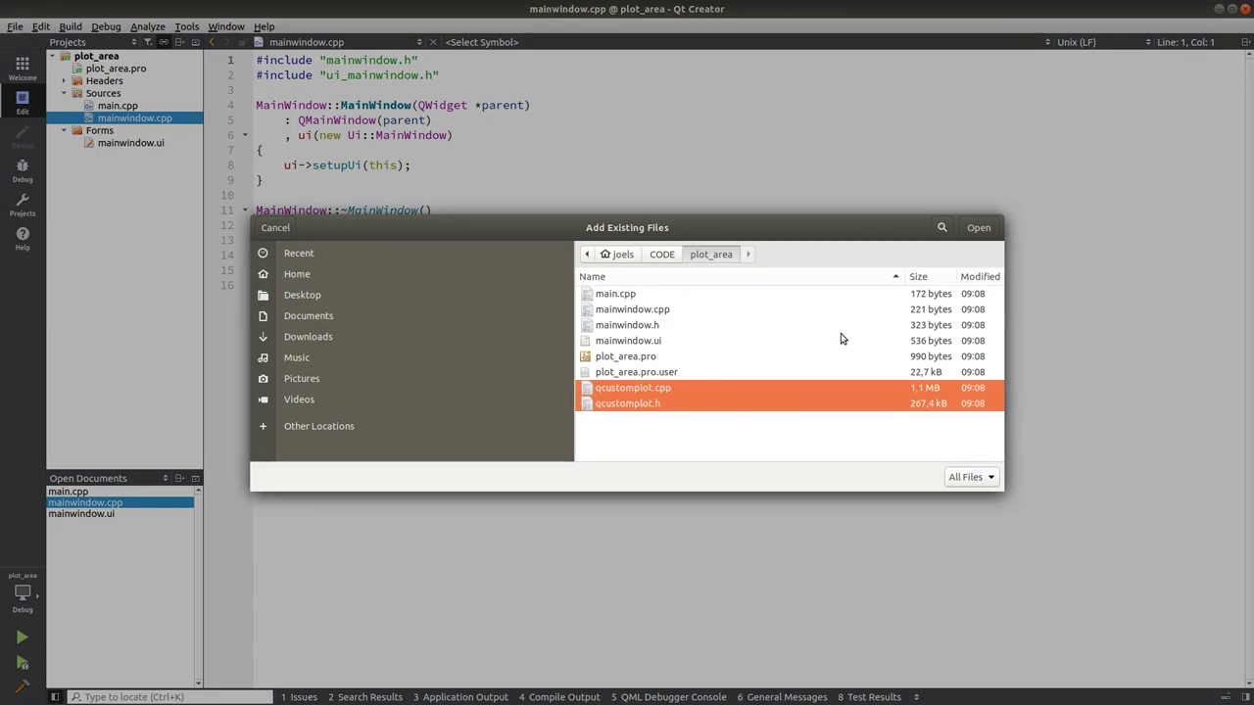
mouse_move(921, 192)
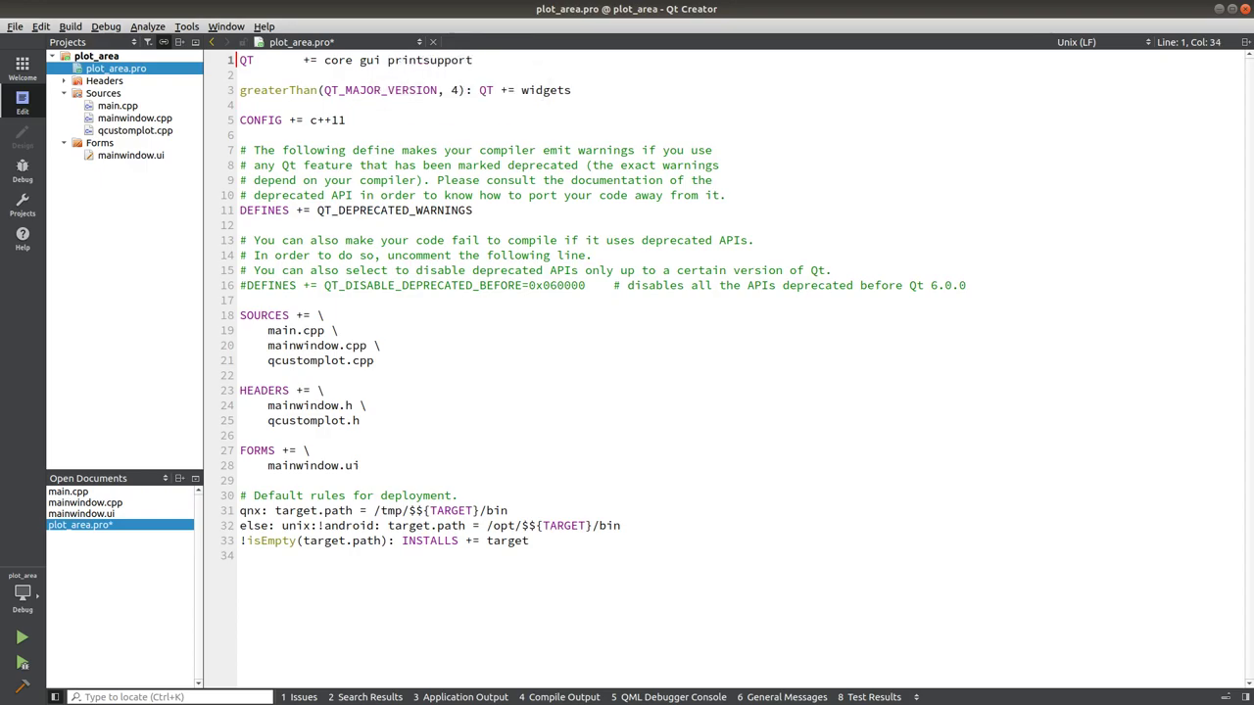
mouse_move(355, 78)
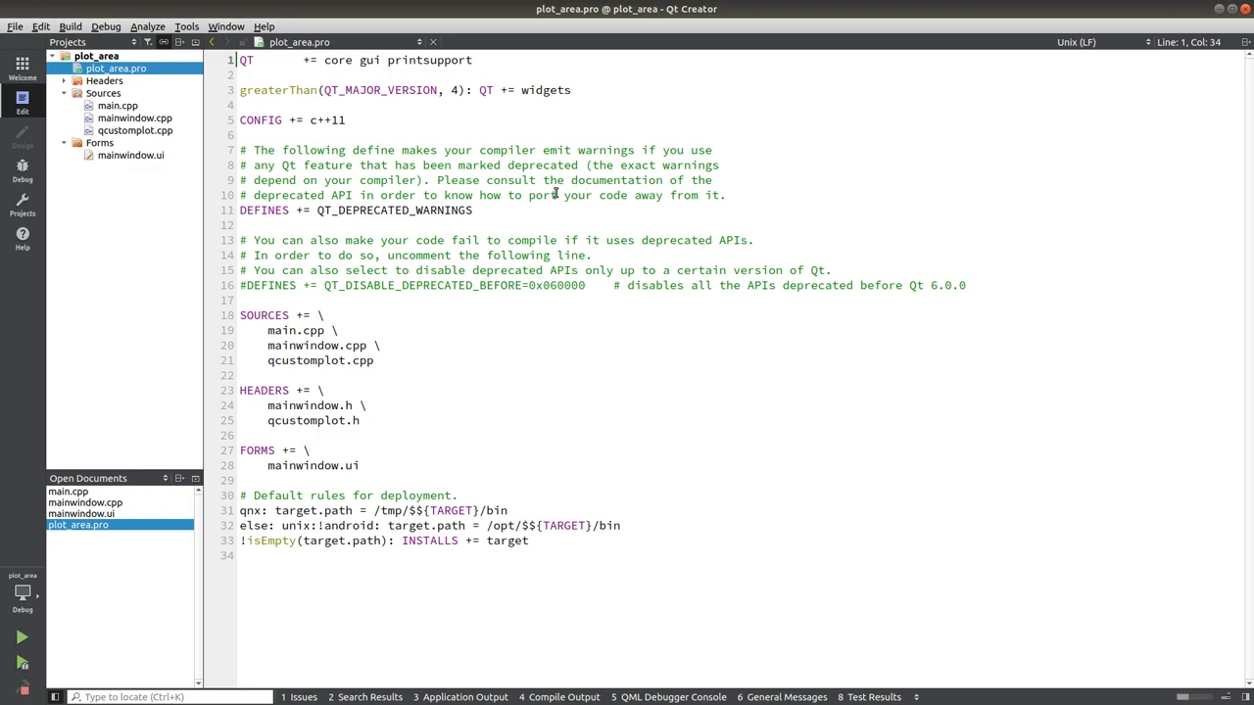
mouse_move(308, 565)
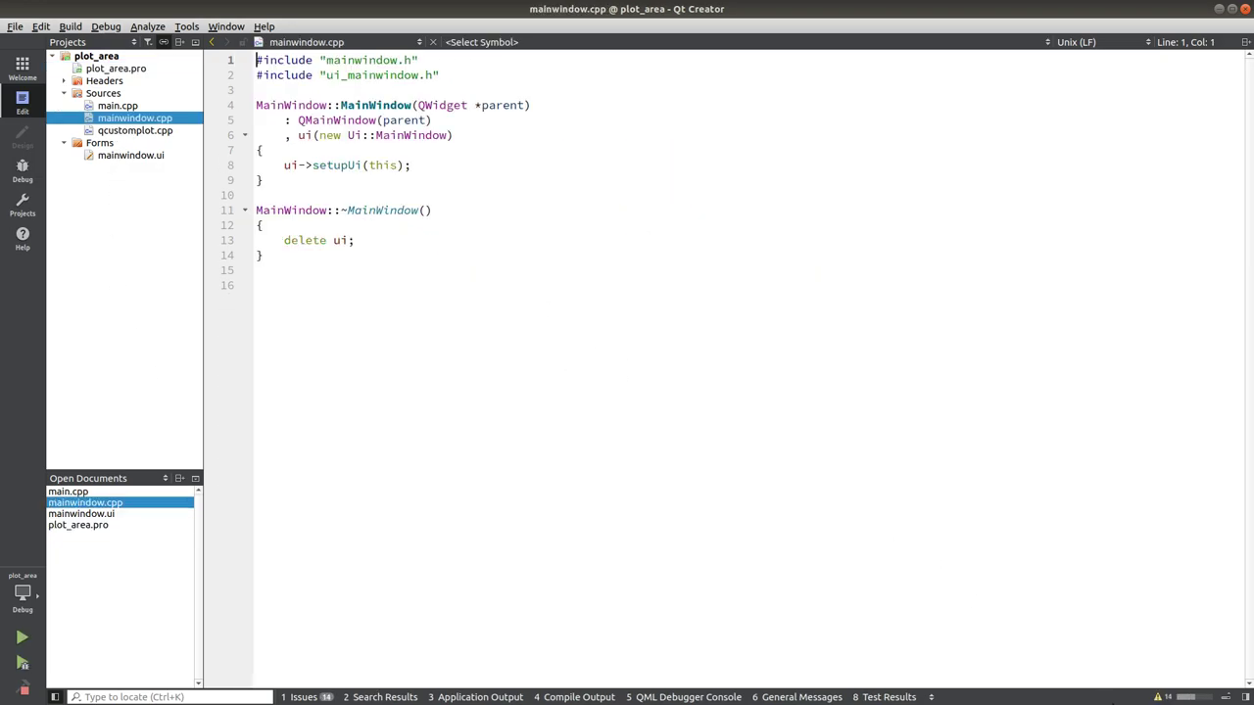
mouse_move(604, 623)
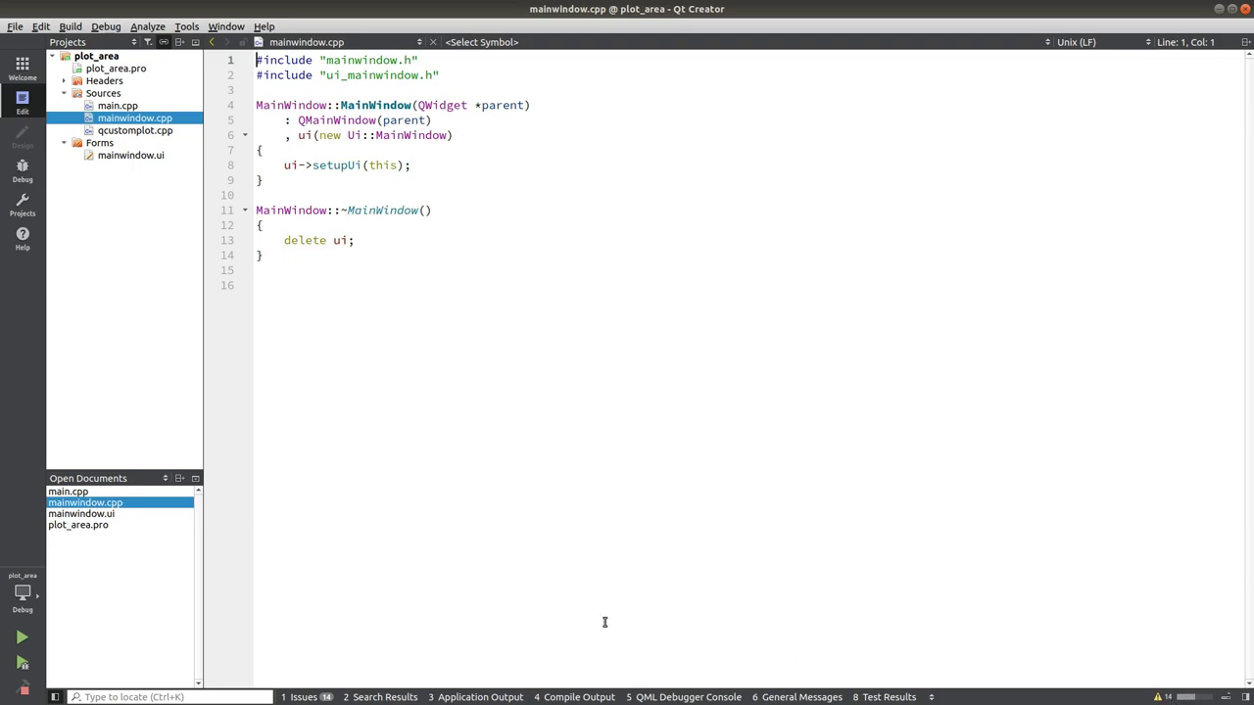
mouse_move(560, 585)
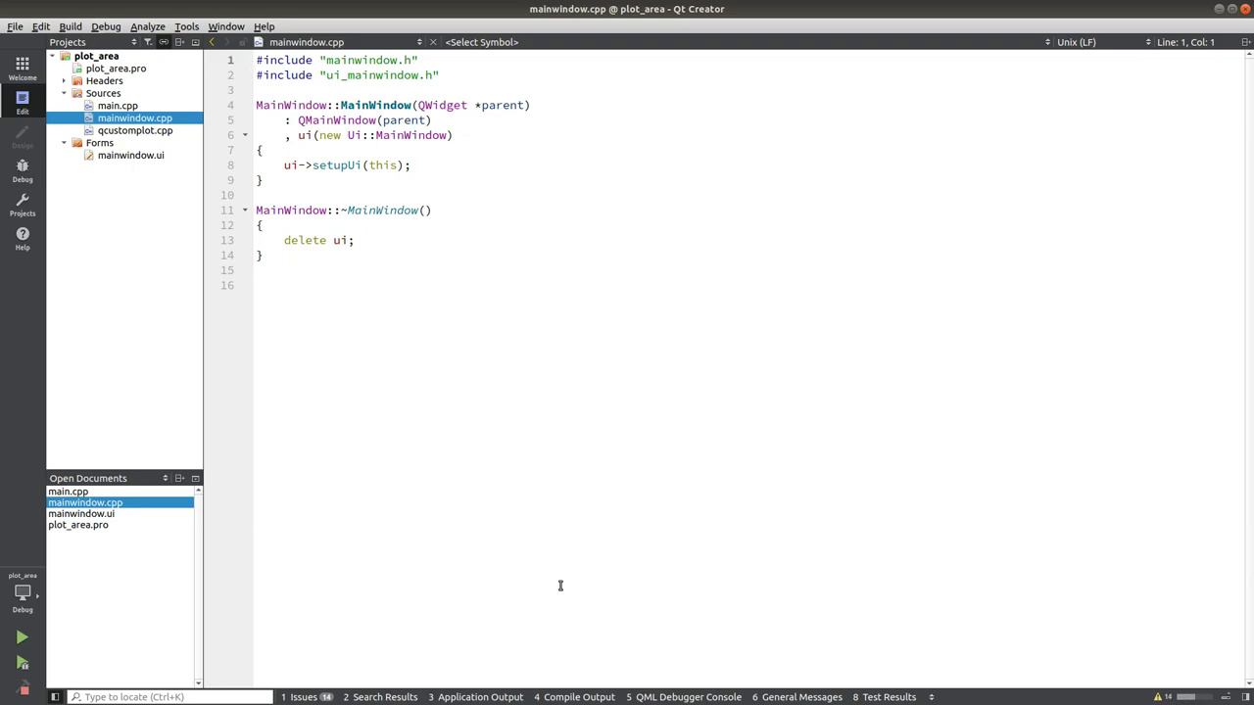
Review the qcustomplot.cpp build warnings in Issues, then clear the list.
click(304, 696)
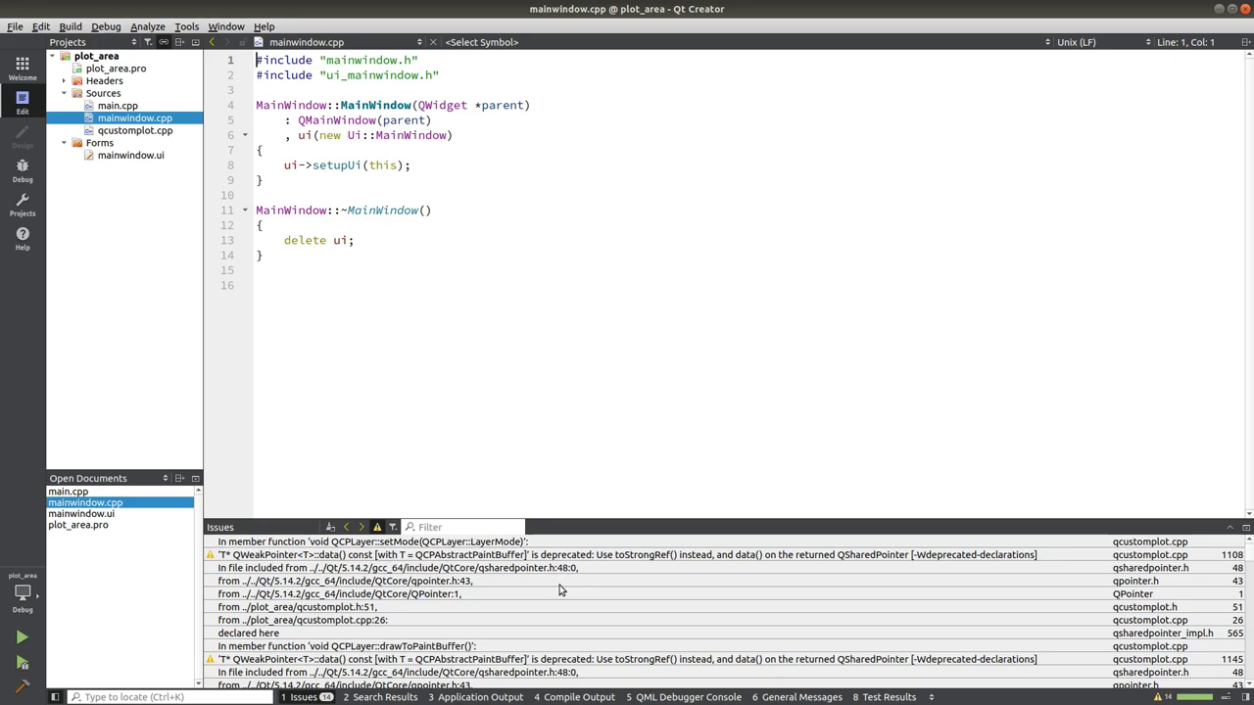
click(21, 638)
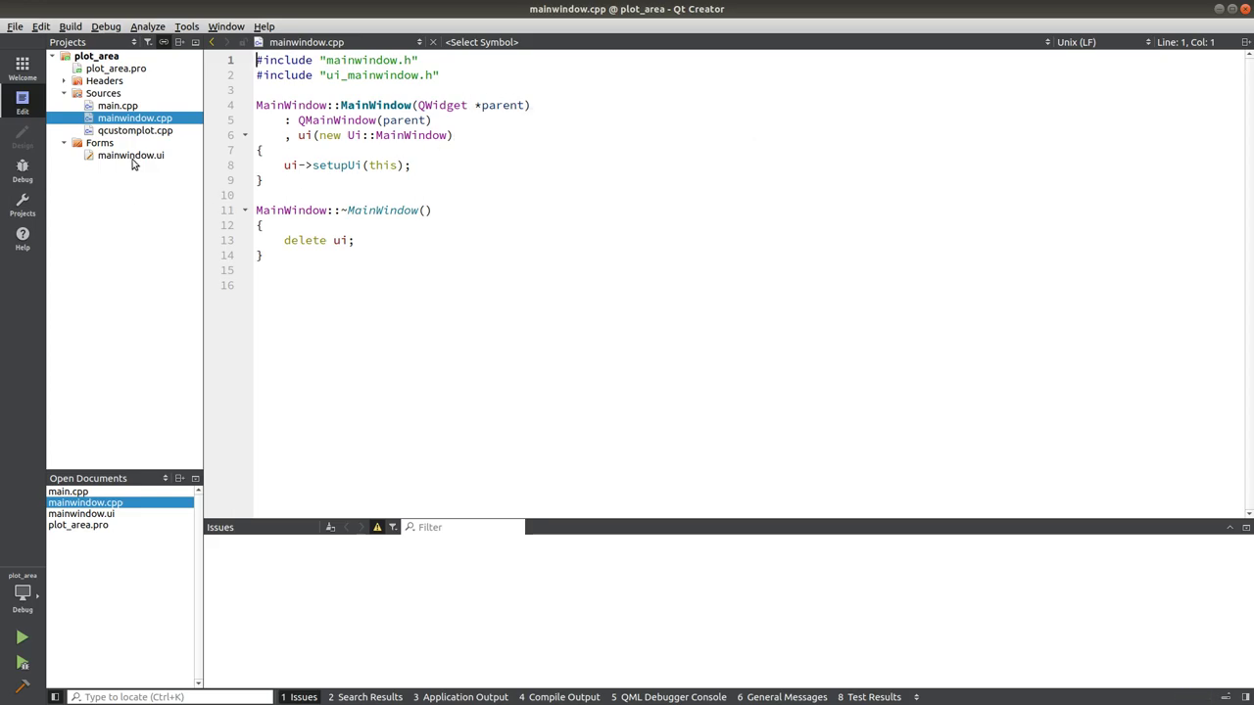
mouse_move(130, 155)
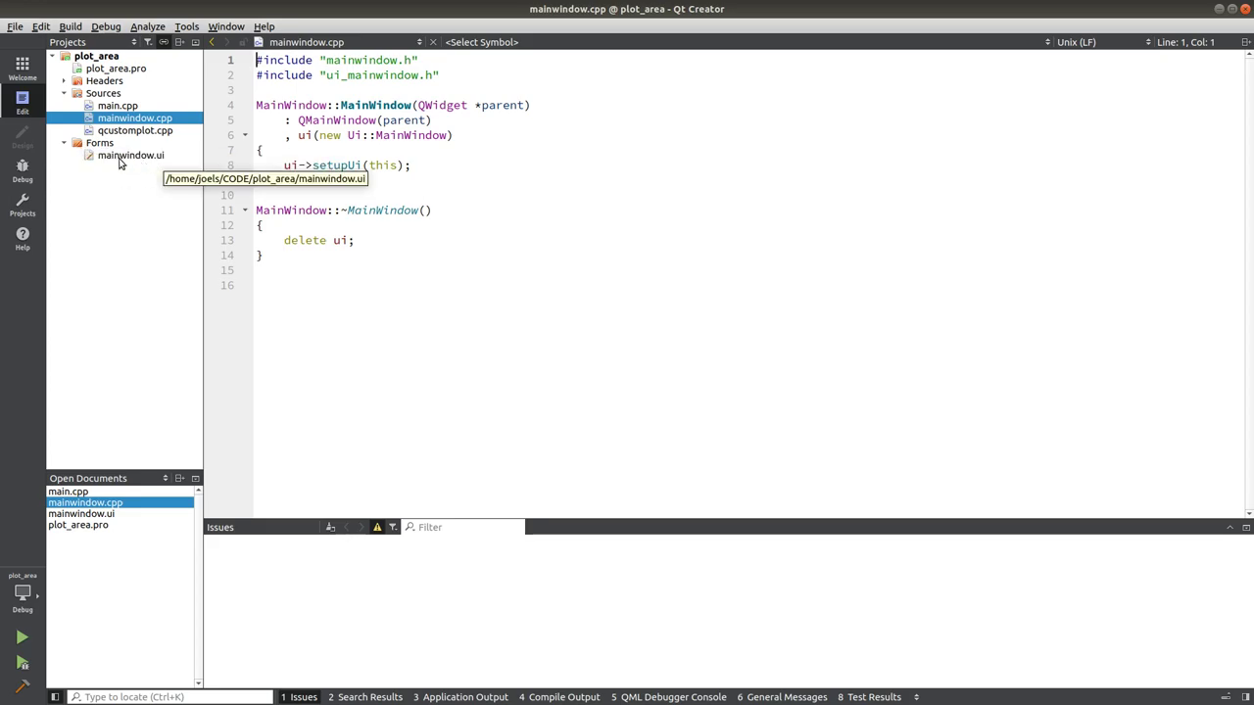
Open mainwindow.ui in the designer and drop a plain Widget onto the form.
double_click(130, 155)
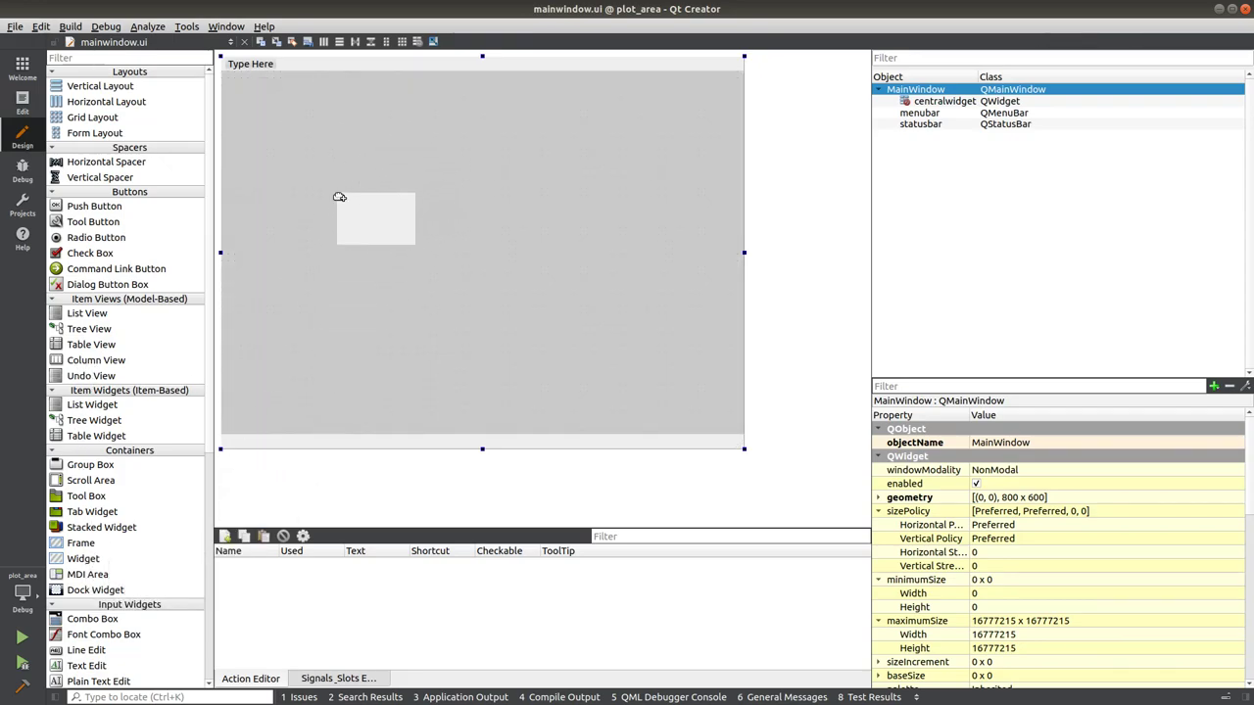
drag(375, 218, 390, 171)
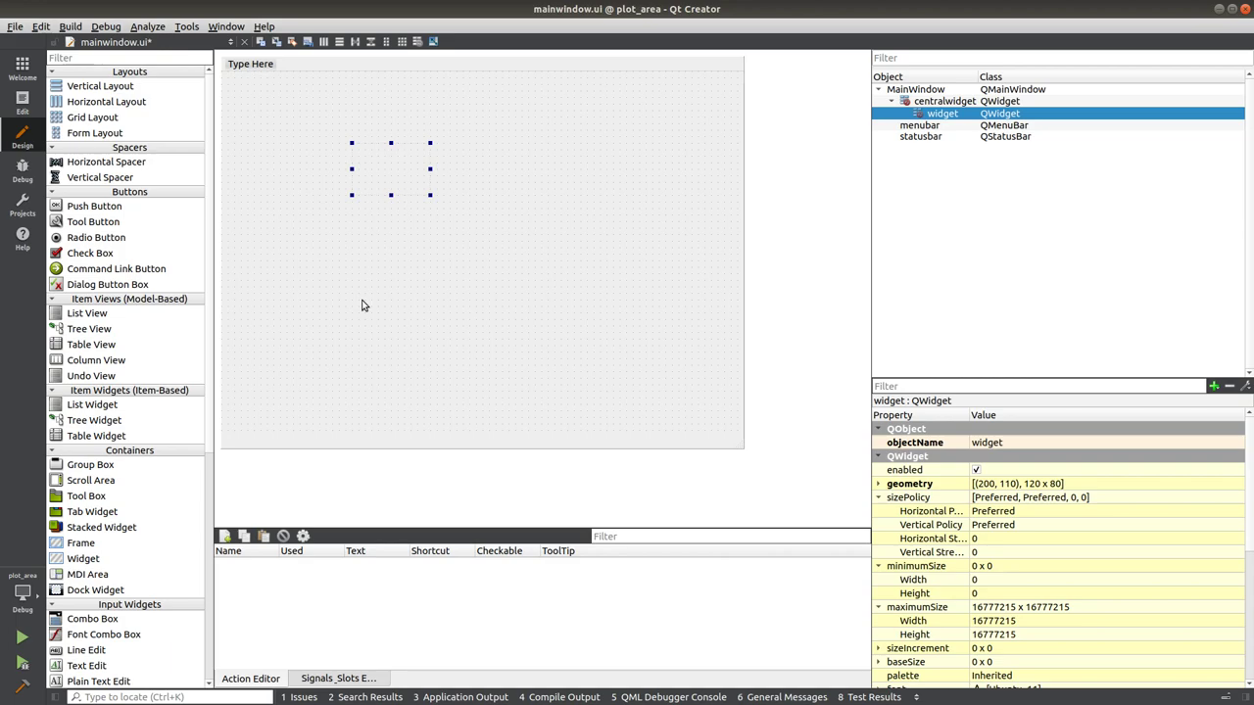
Promote the widget to class QCustomPlot with header qcustomplot.h.
right_click(392, 169)
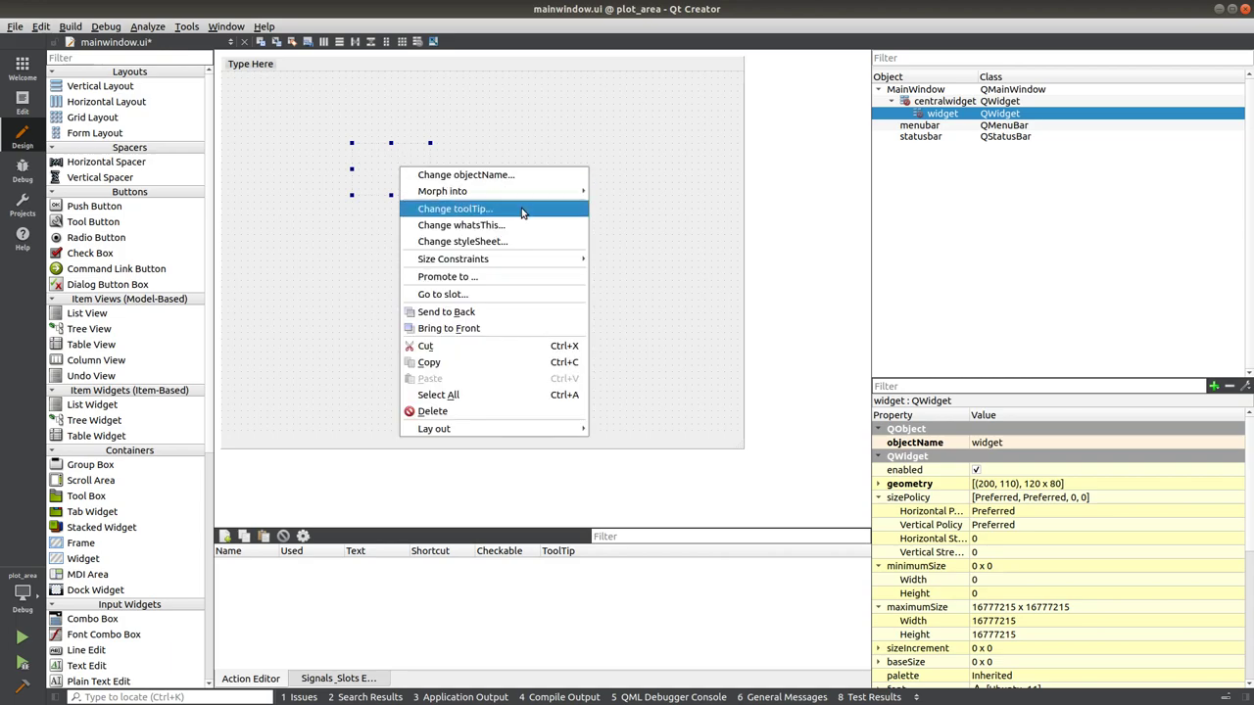
mouse_move(448, 276)
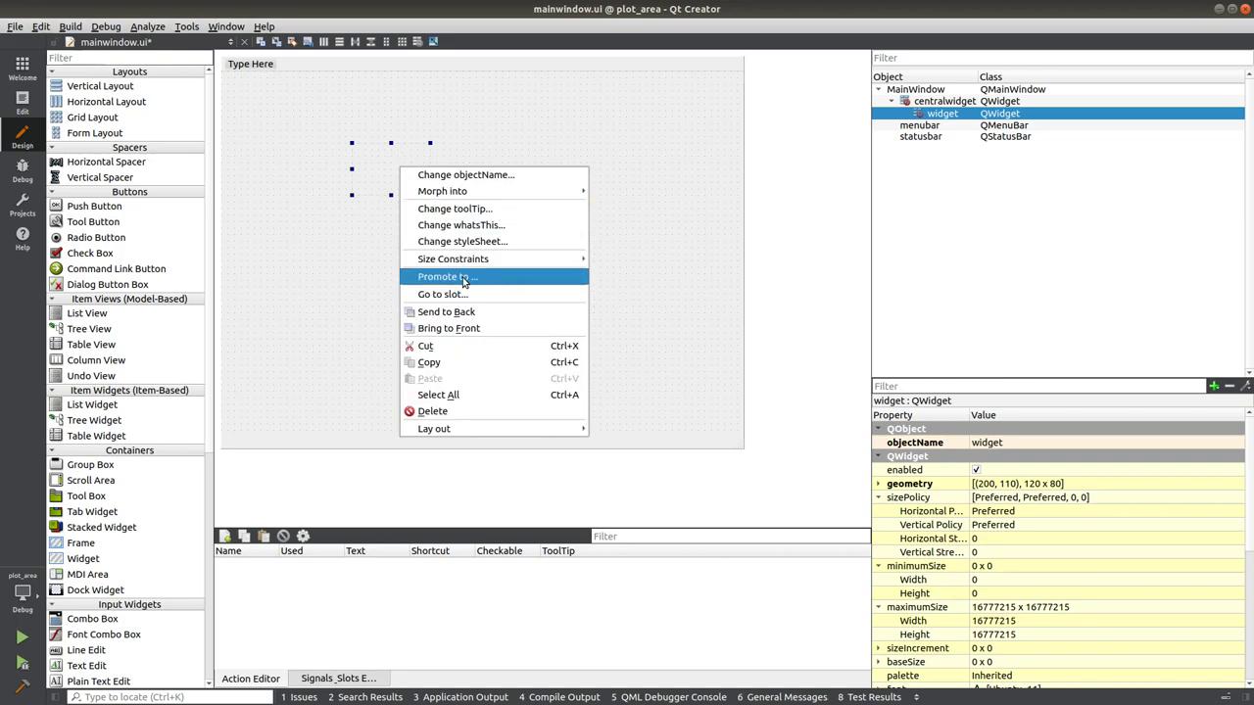
click(448, 276)
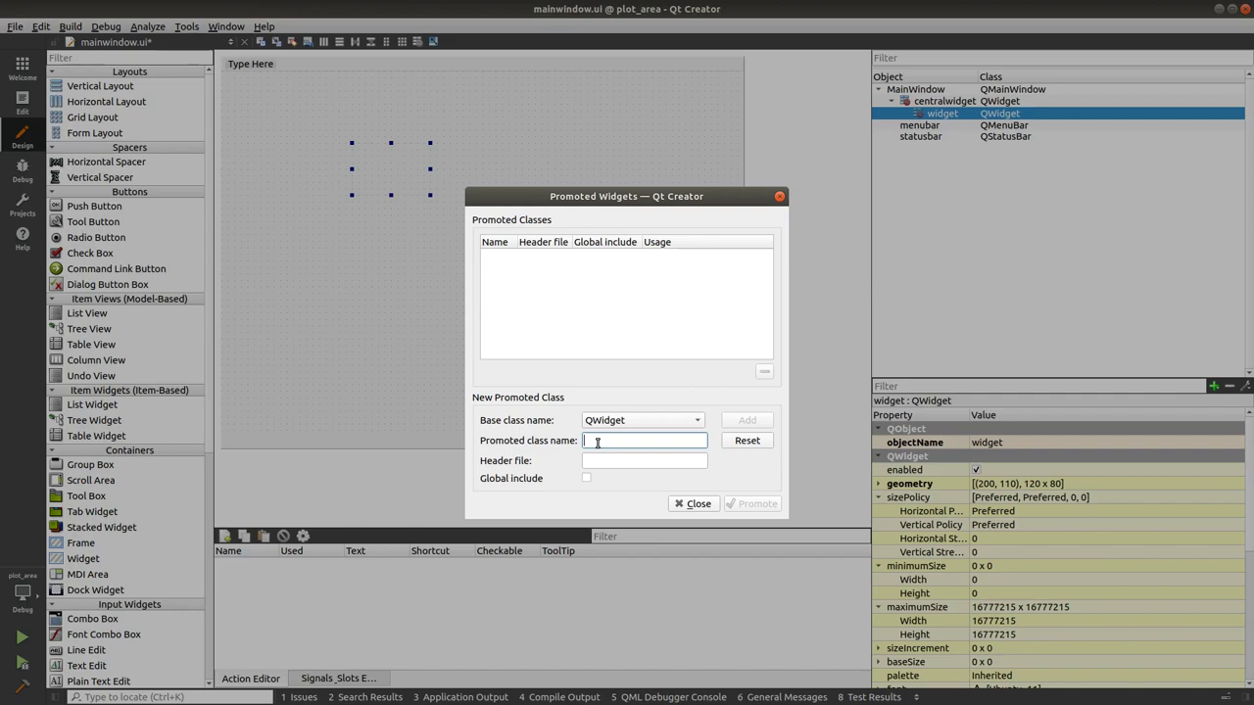
mouse_move(647, 362)
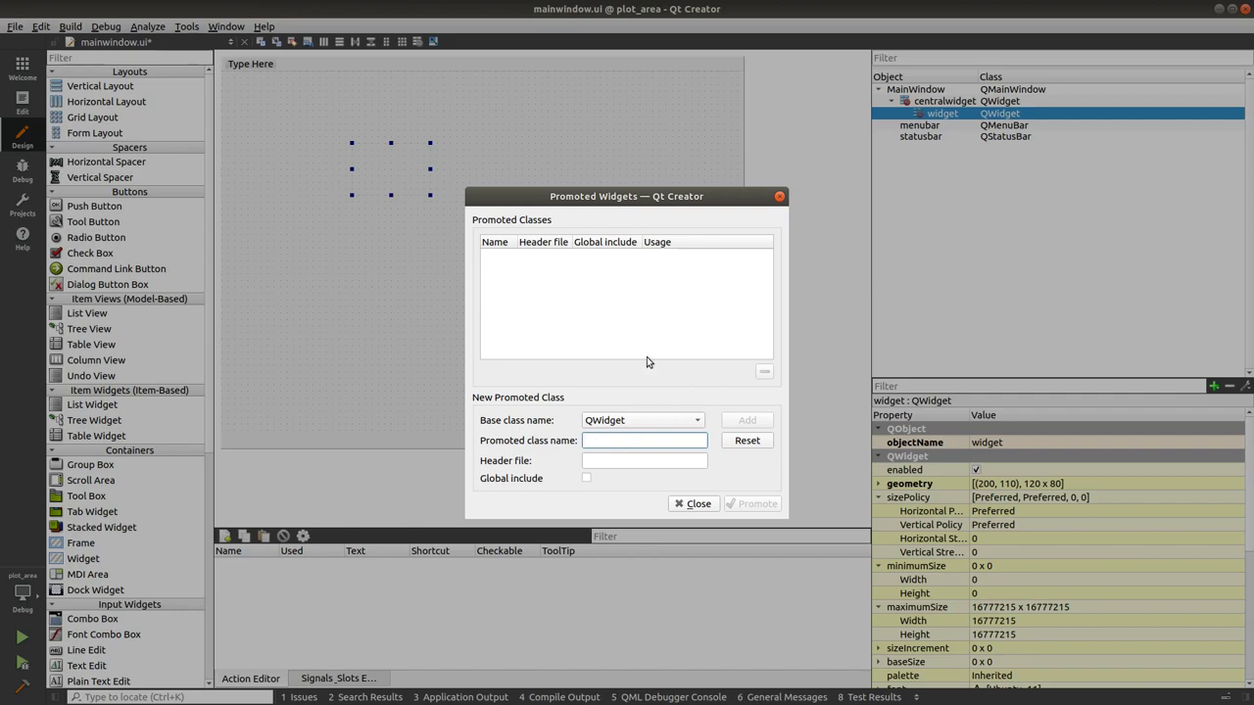
text(QCustomPlot)
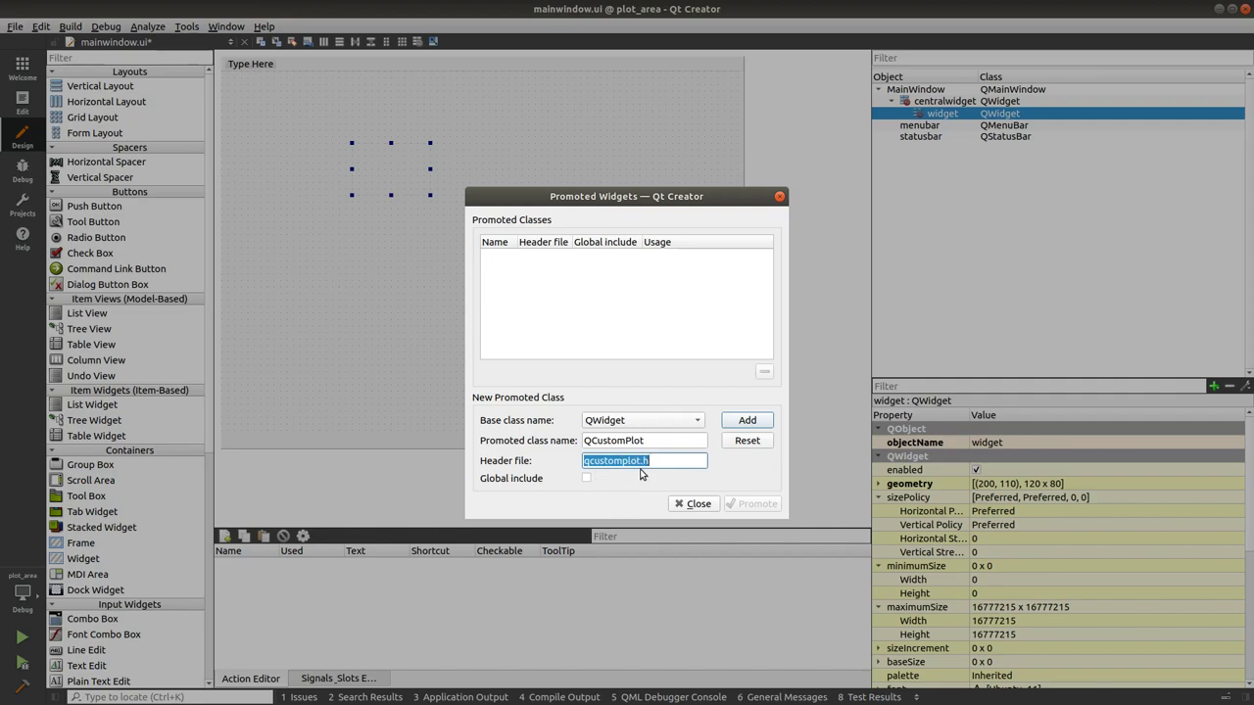
mouse_move(657, 385)
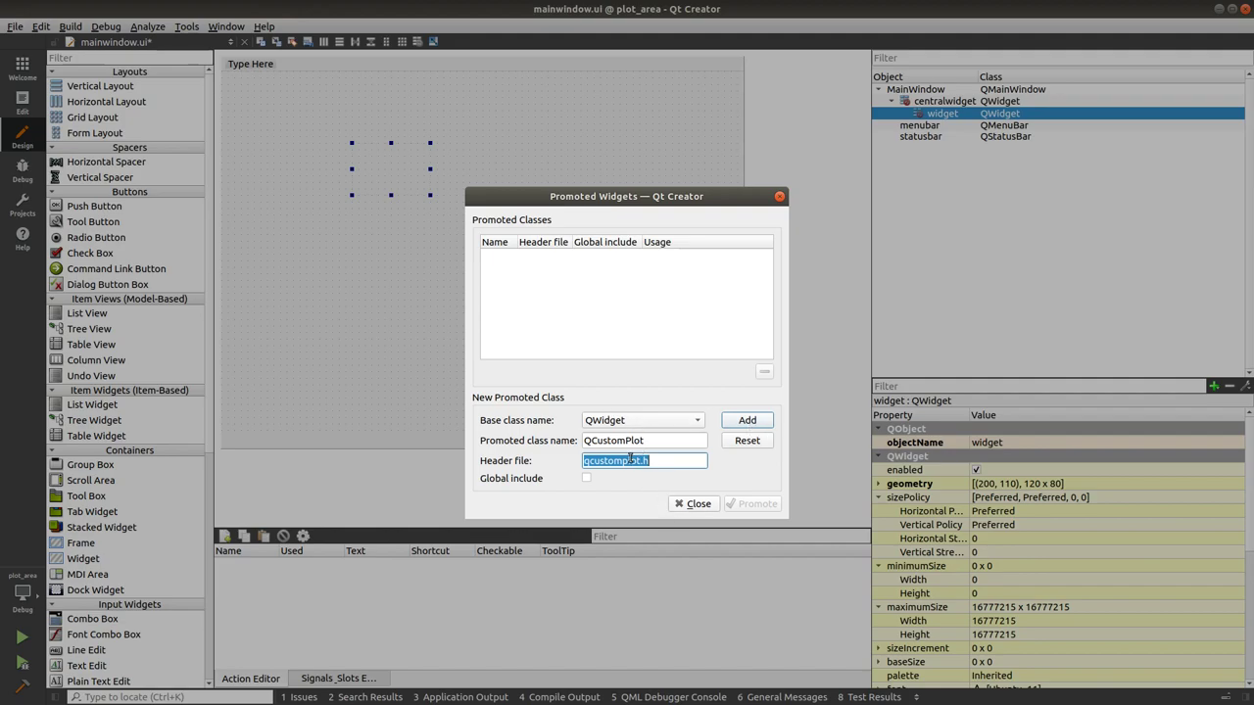
click(747, 419)
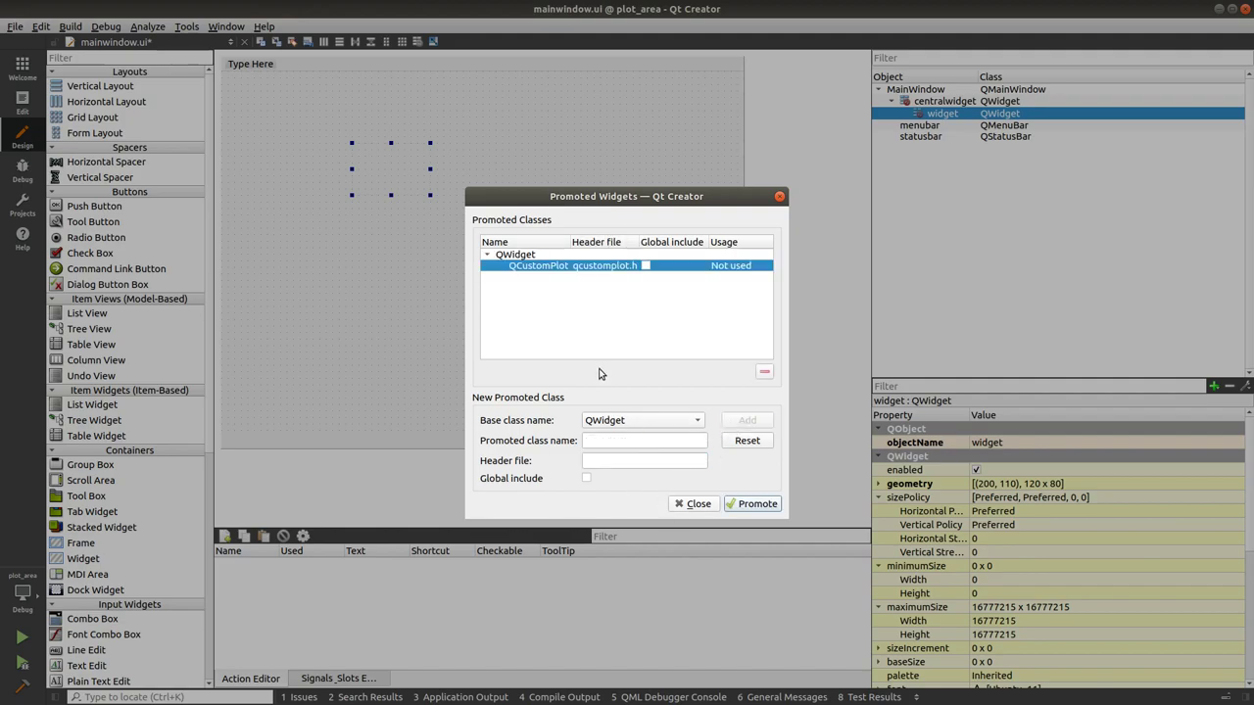
click(751, 504)
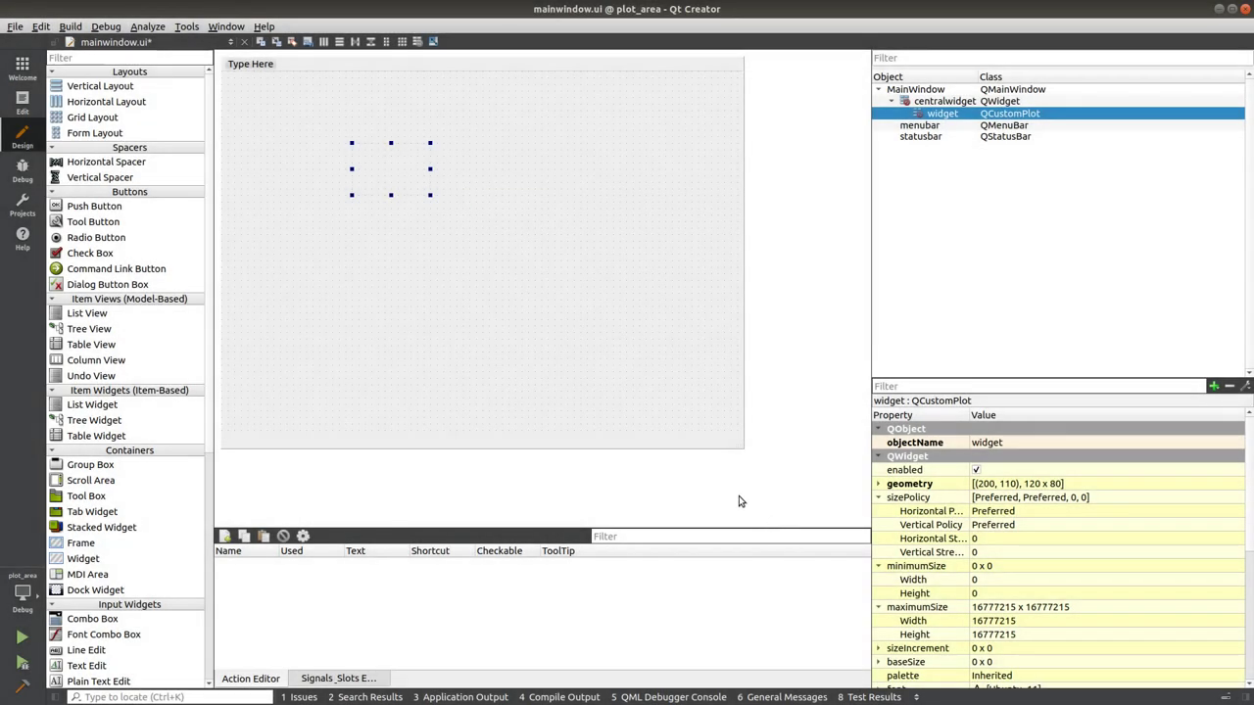
mouse_move(490, 148)
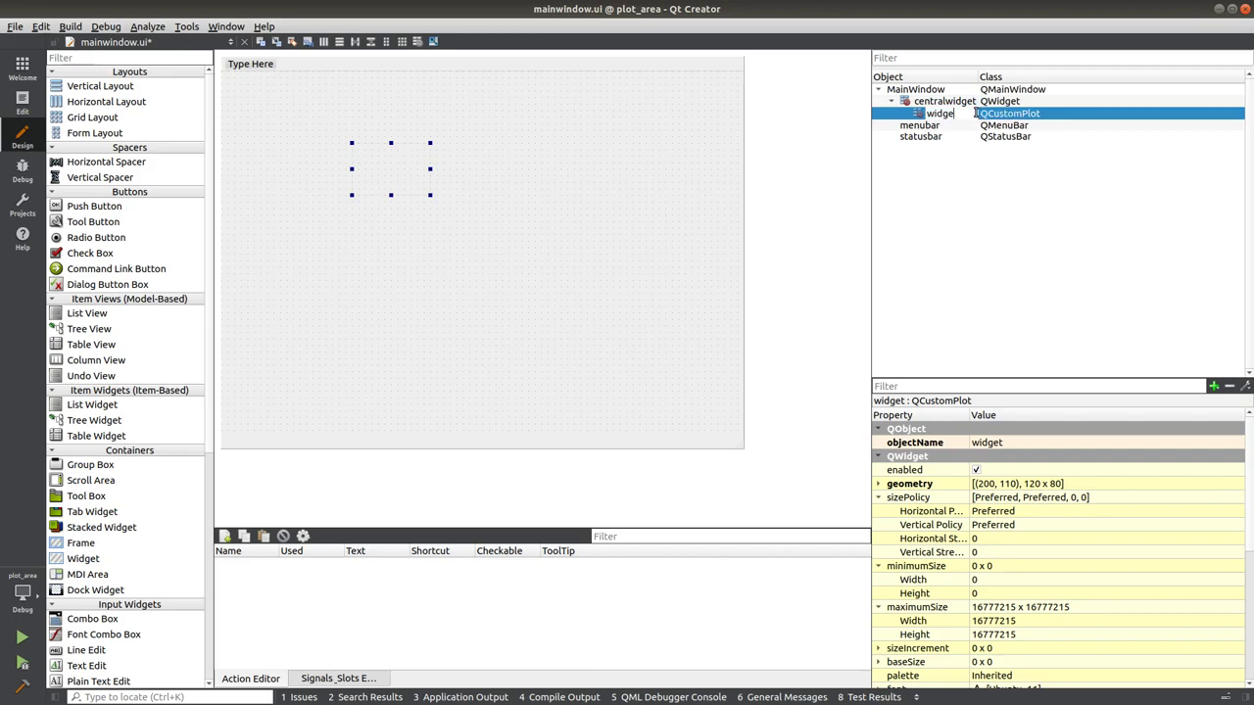
Rename the promoted widget to 'plot'.
text(plot)
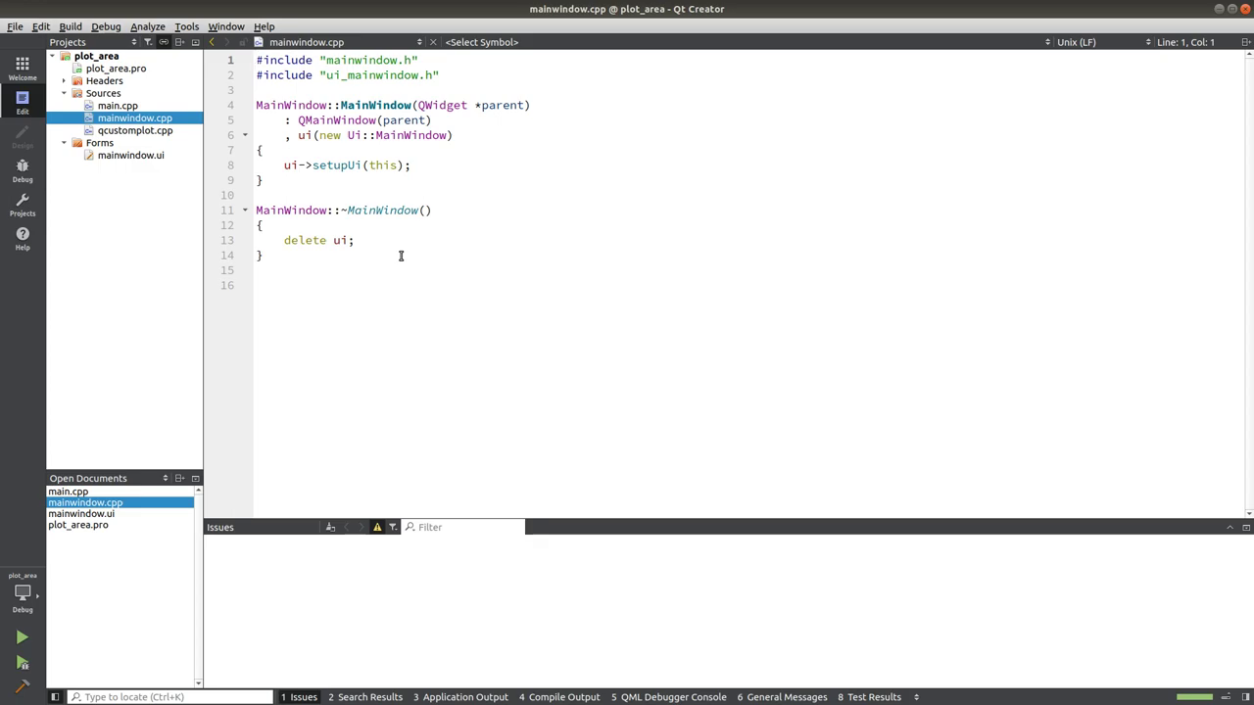
Run plot_area, view the small empty plot, and close the app.
click(22, 637)
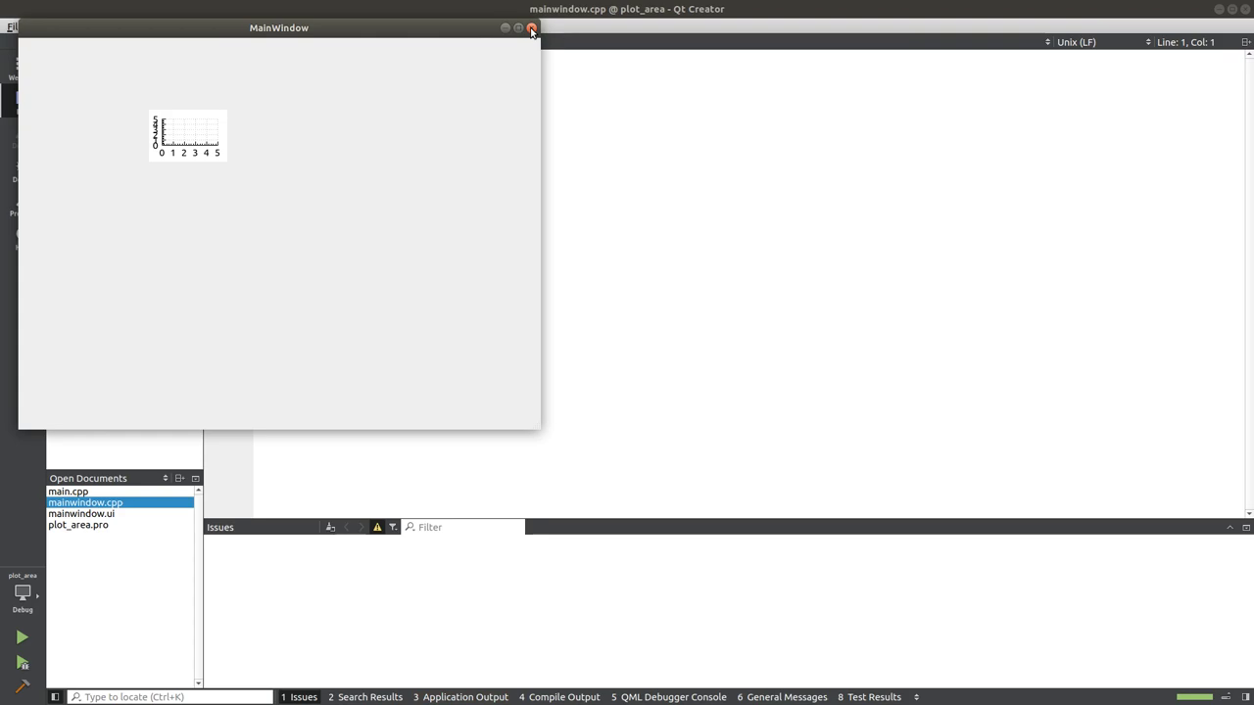
click(532, 28)
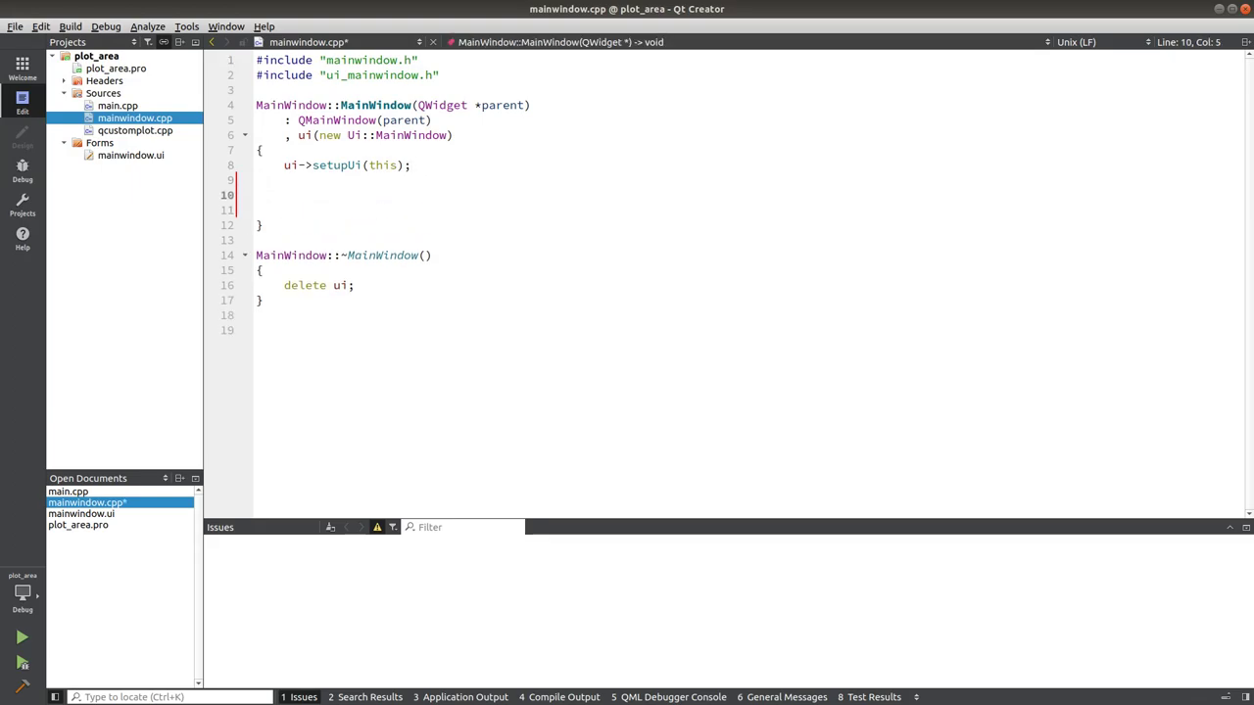
Type an unfinished ui->plot-> statement in the constructor, then select and delete it.
text(ui->)
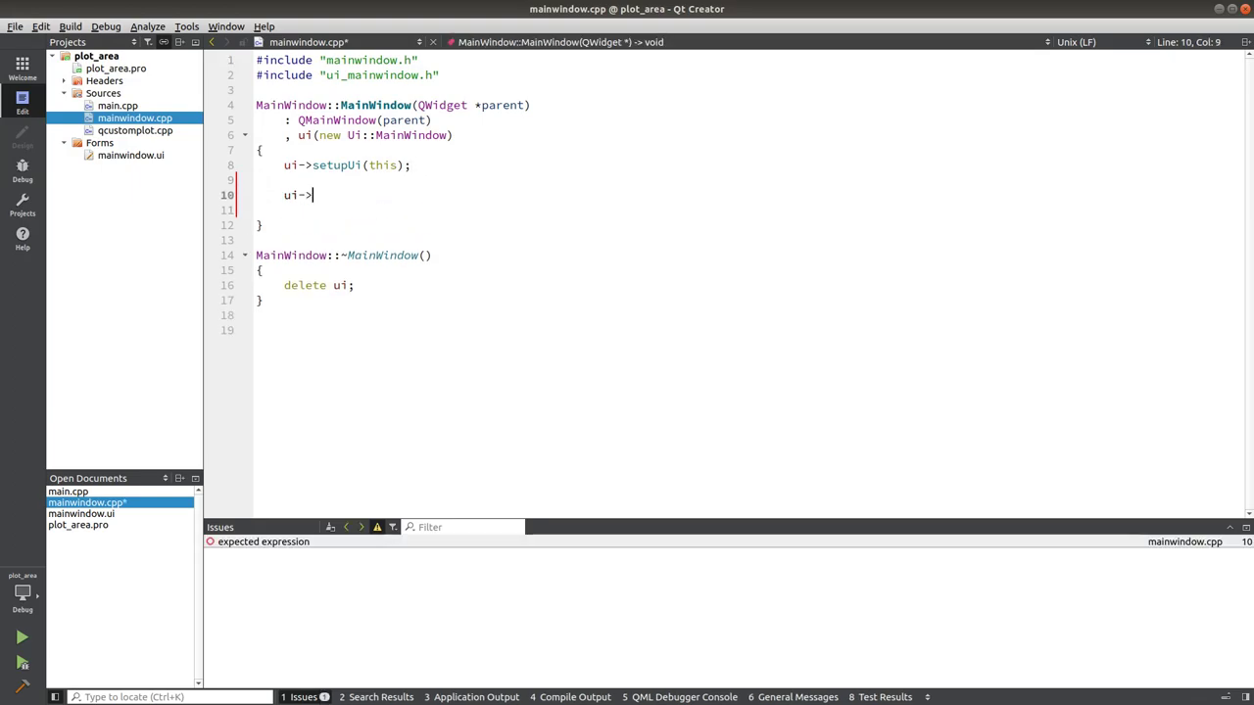
text(plot)
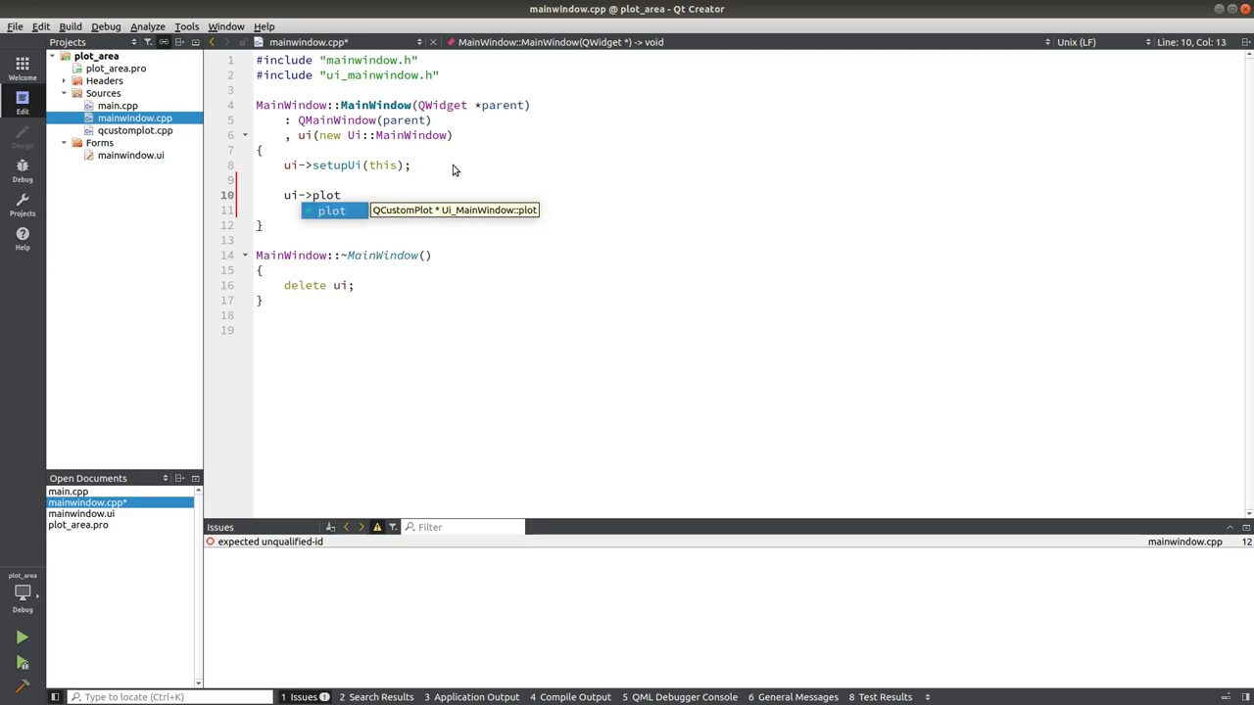
text(->)
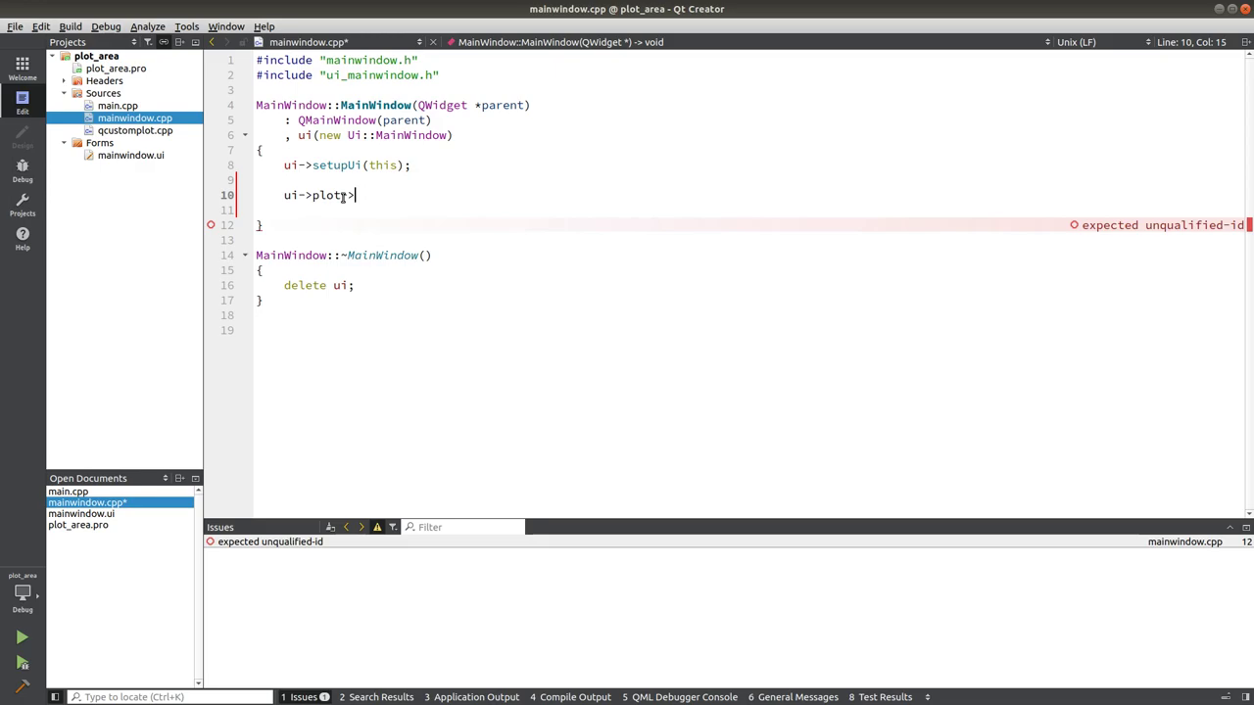
text(-)
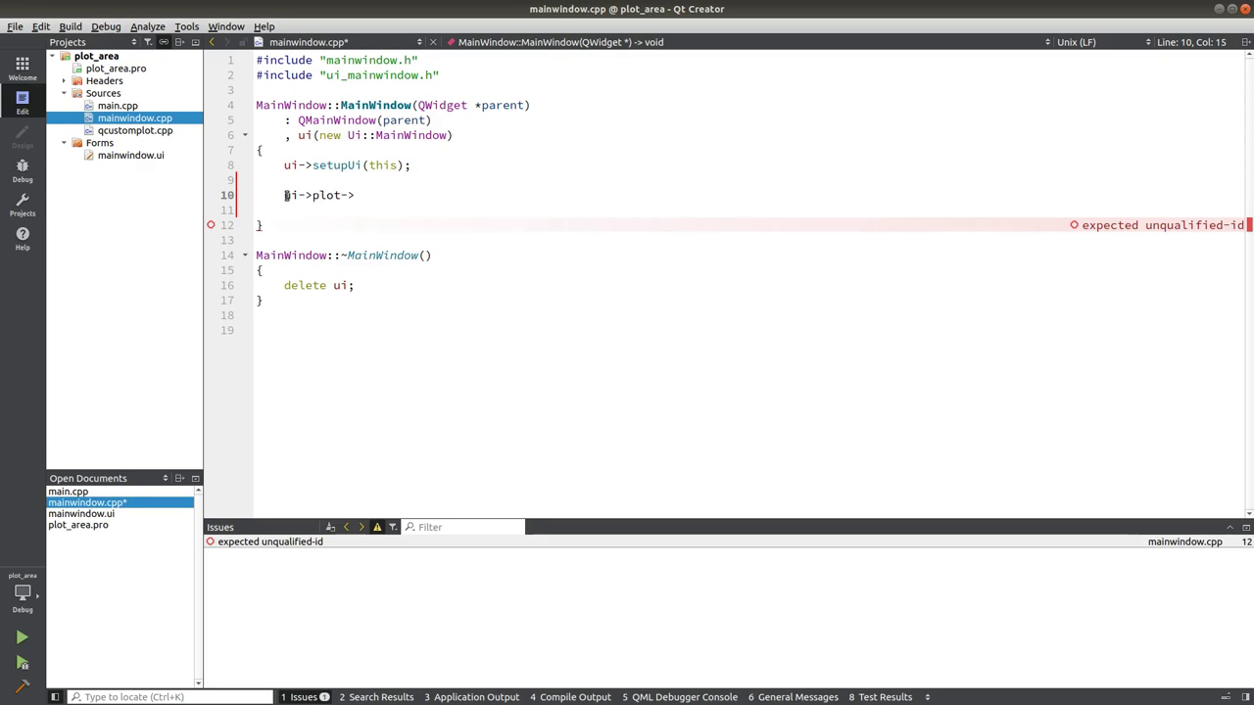
drag(285, 194, 355, 194)
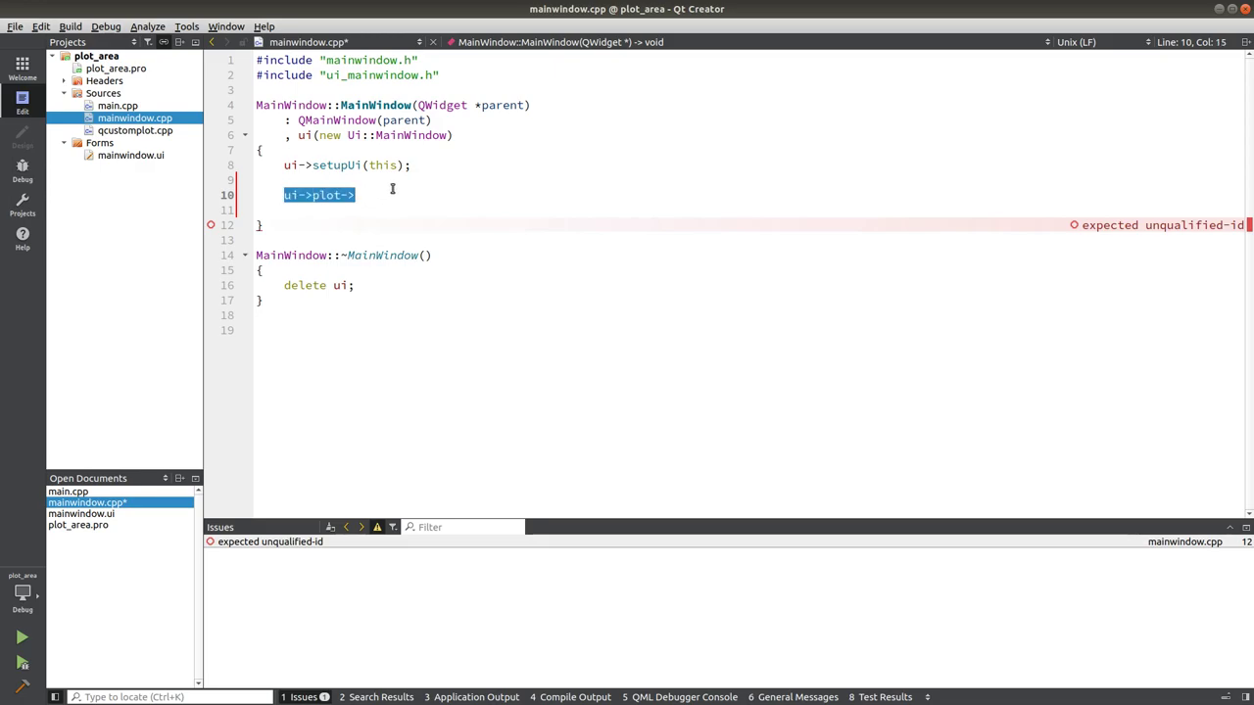
mouse_move(521, 193)
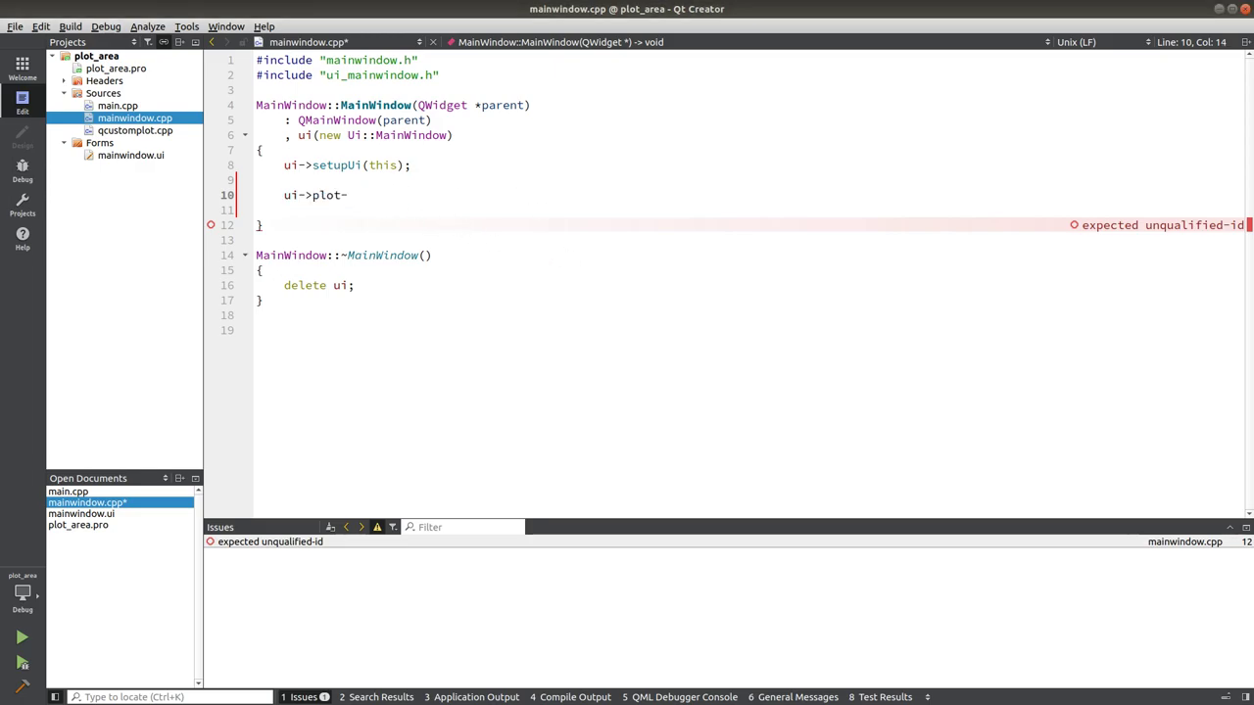
key(Backspace)
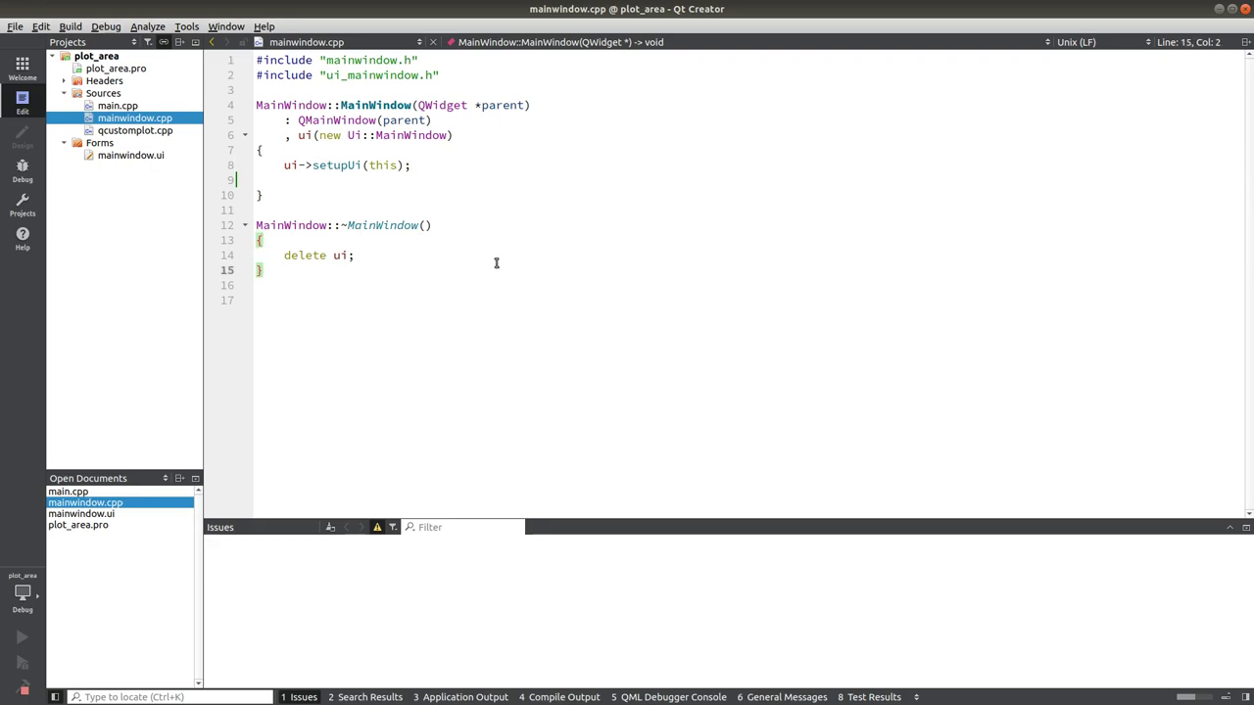
click(21, 637)
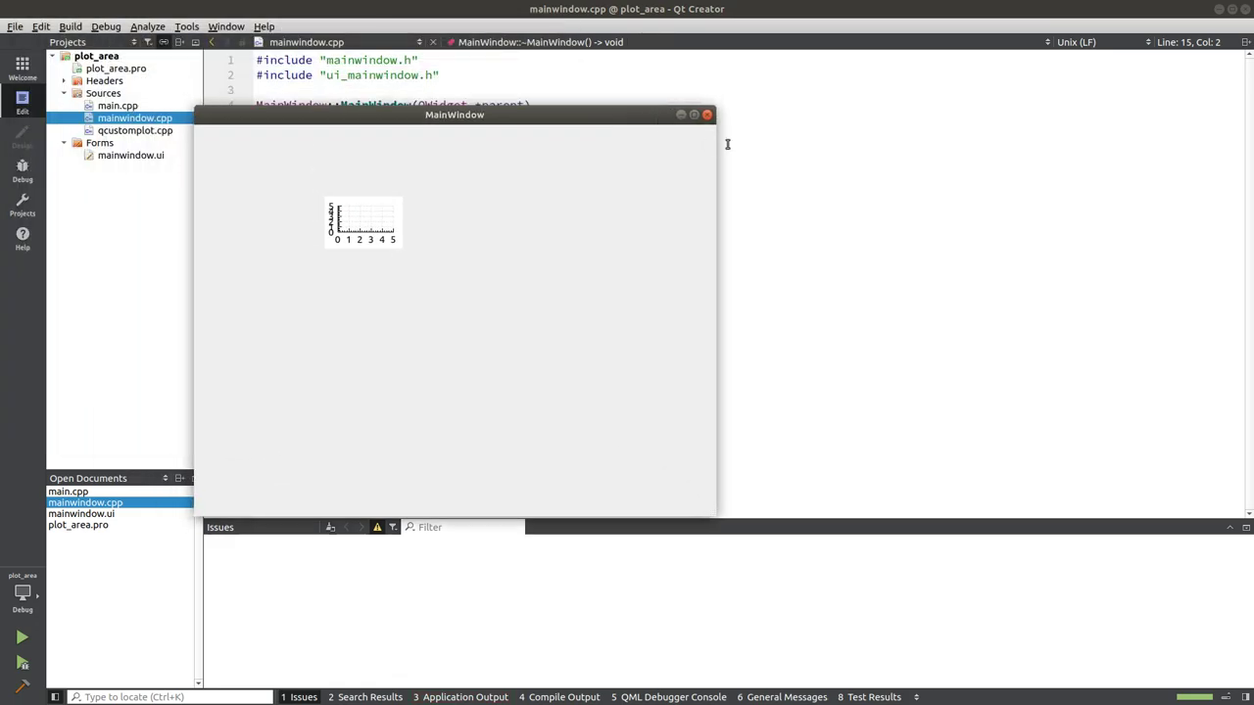
click(707, 115)
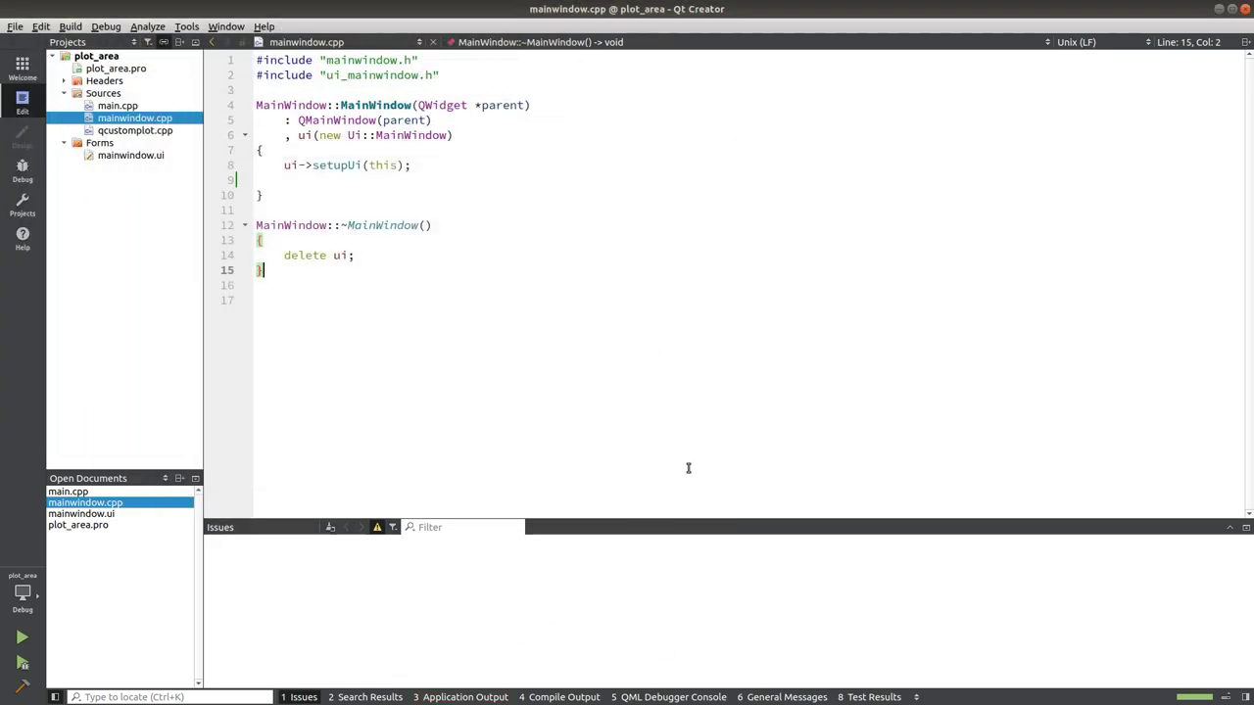